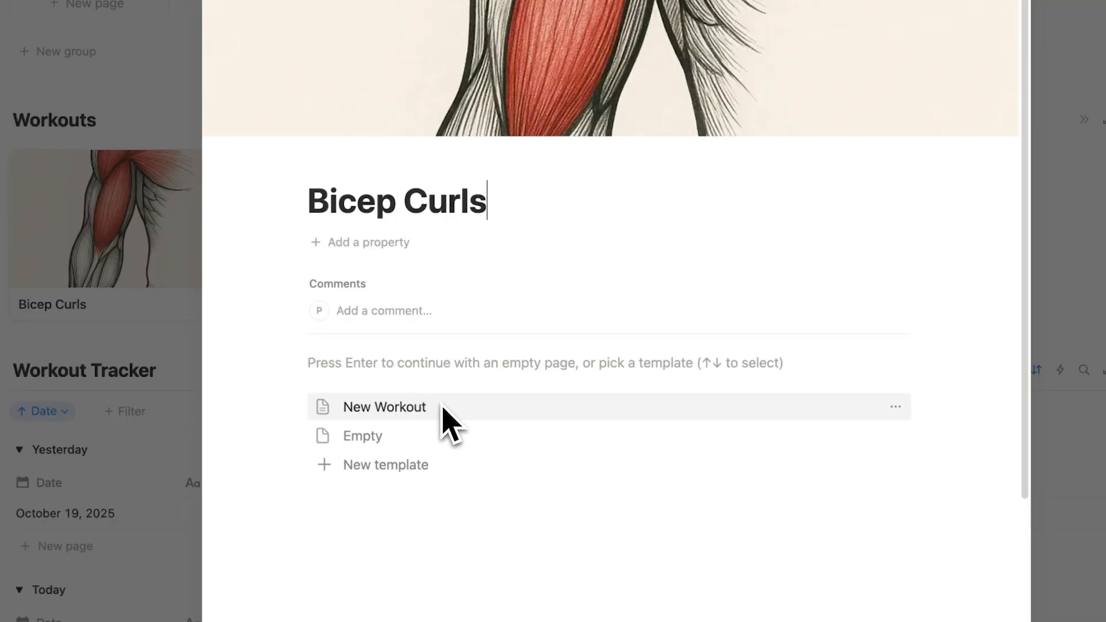
- Leave the workout preview and go to the dashboard with the Workspaces gallery
left_click(383, 407)
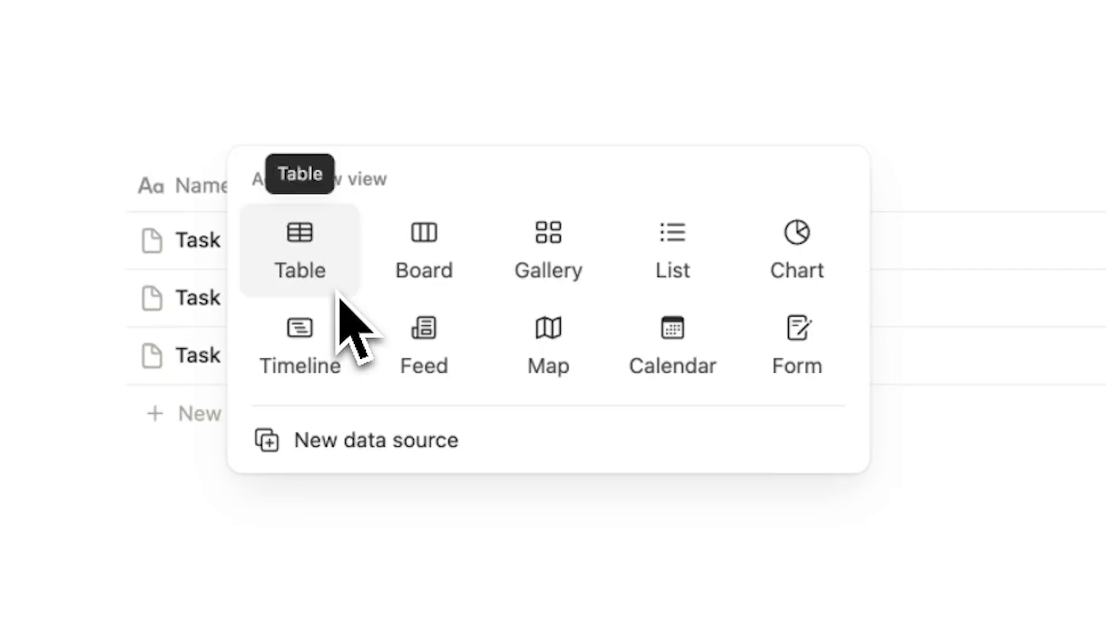
mouse_move(672, 251)
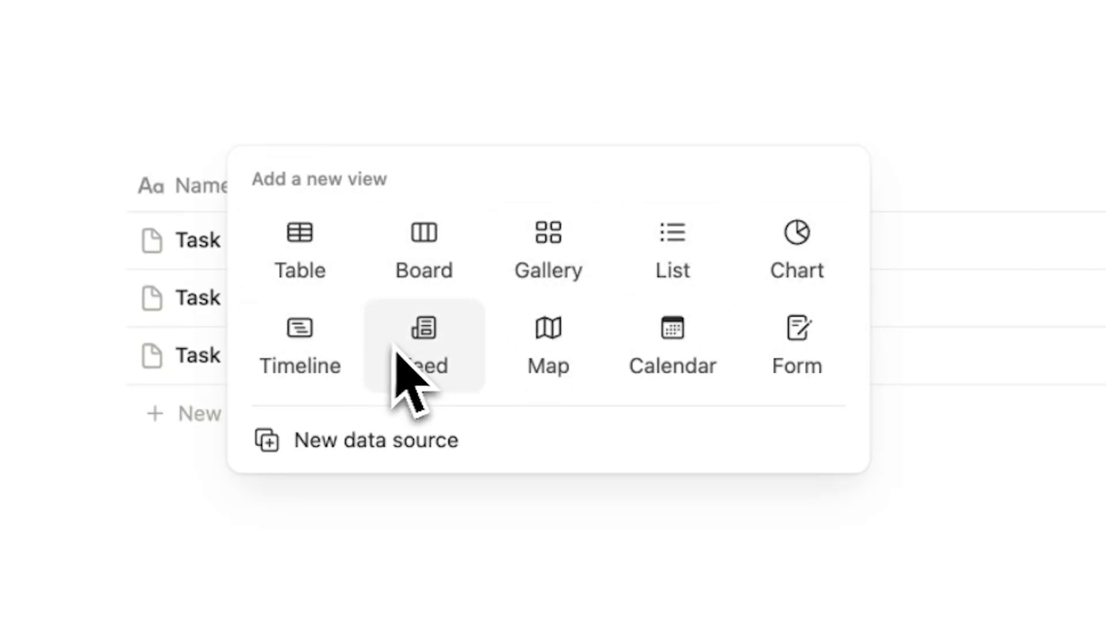
left_click(423, 346)
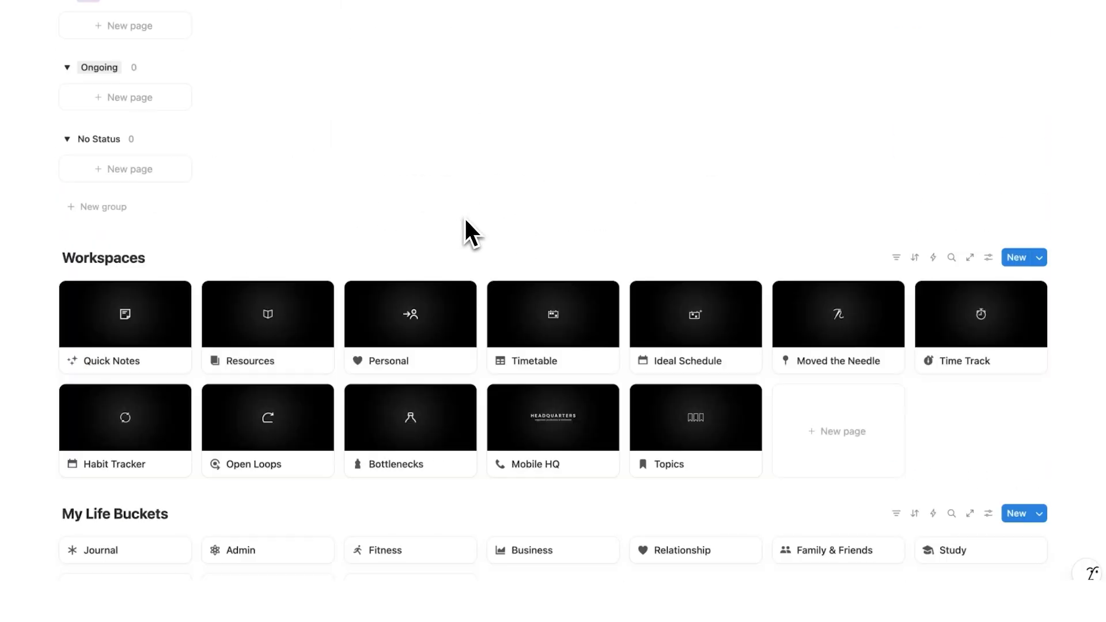
- Scroll down to My Life Buckets and open the Fitness card
scroll("down", 3)
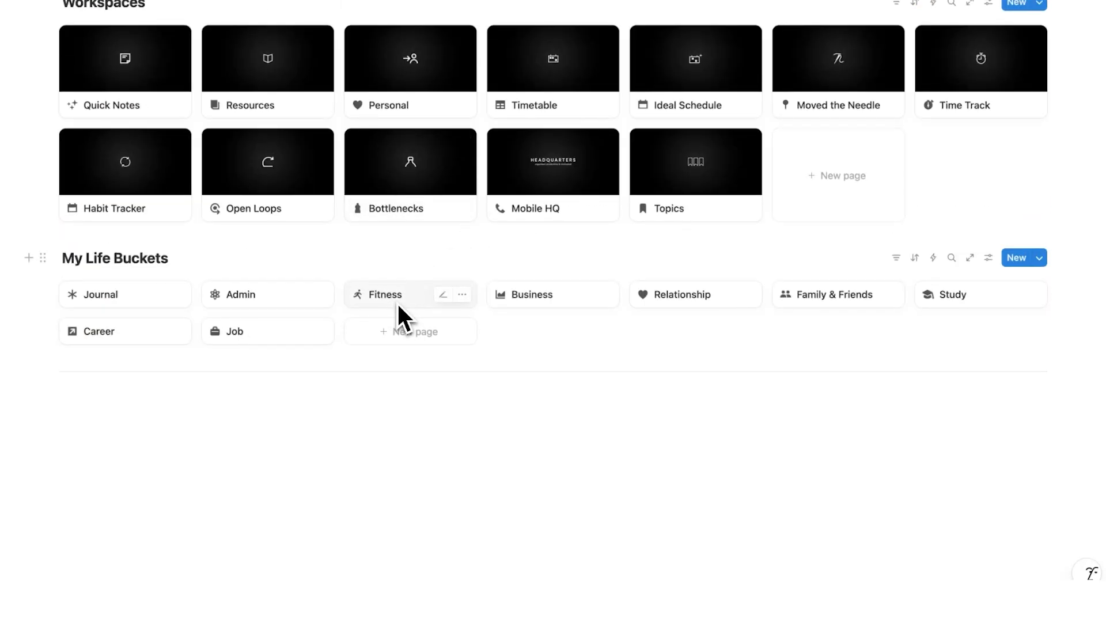
mouse_move(145, 265)
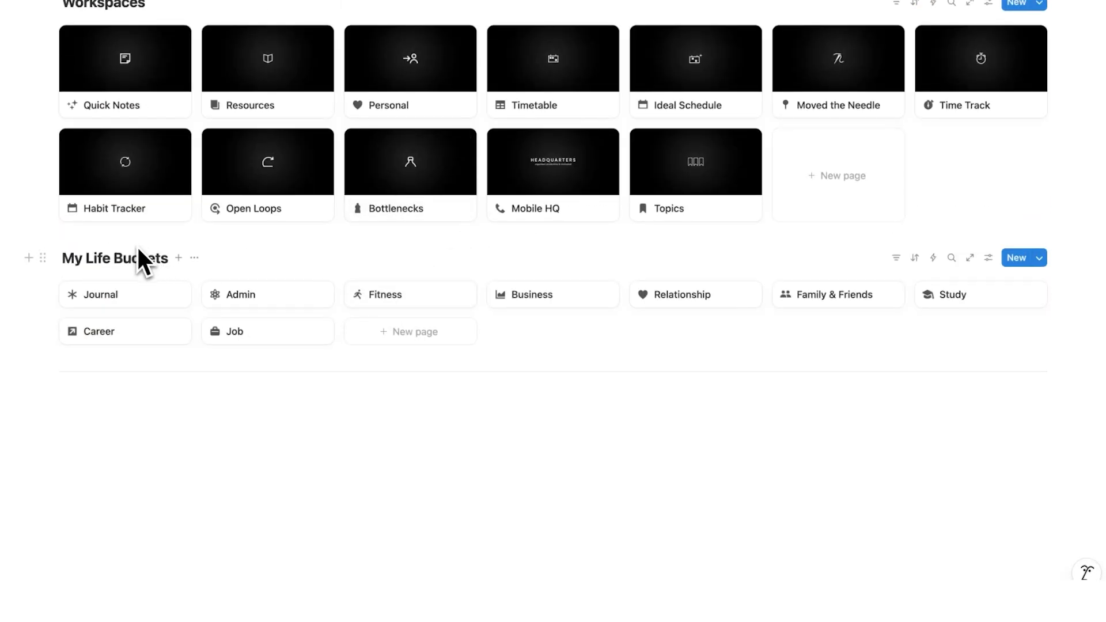
left_click(385, 294)
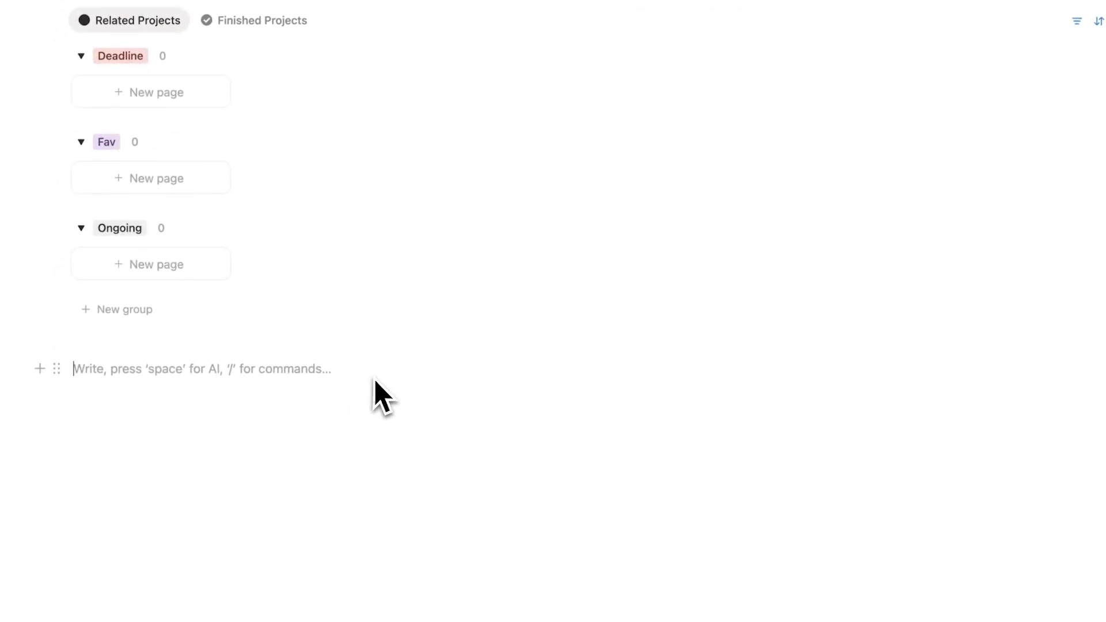
- Insert a table database with /data and switch its view layout to Gallery
type("/database")
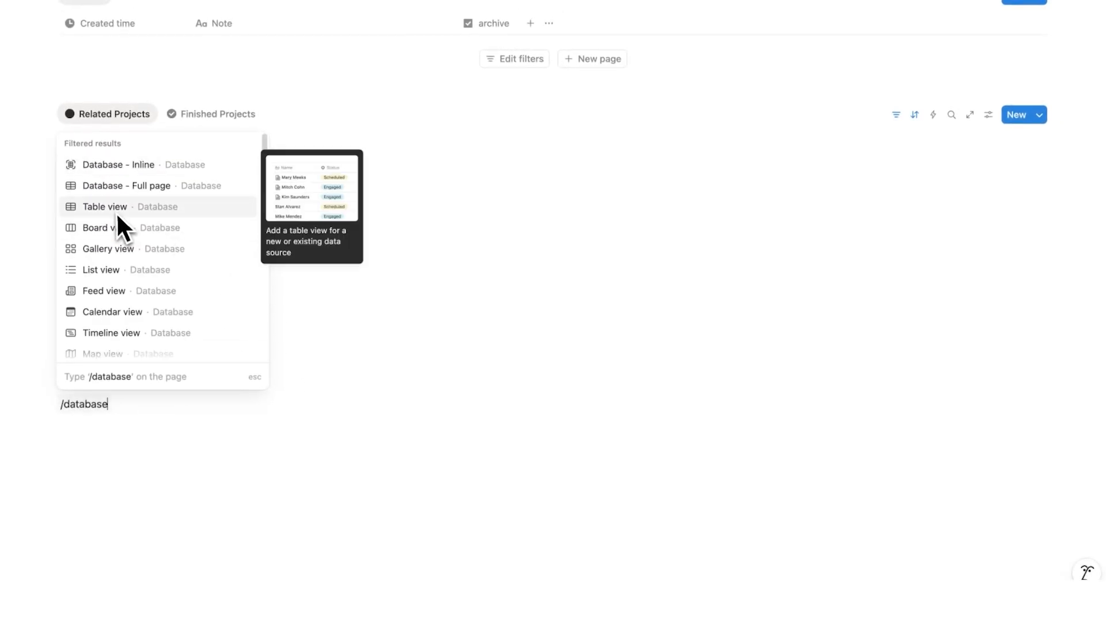
left_click(105, 207)
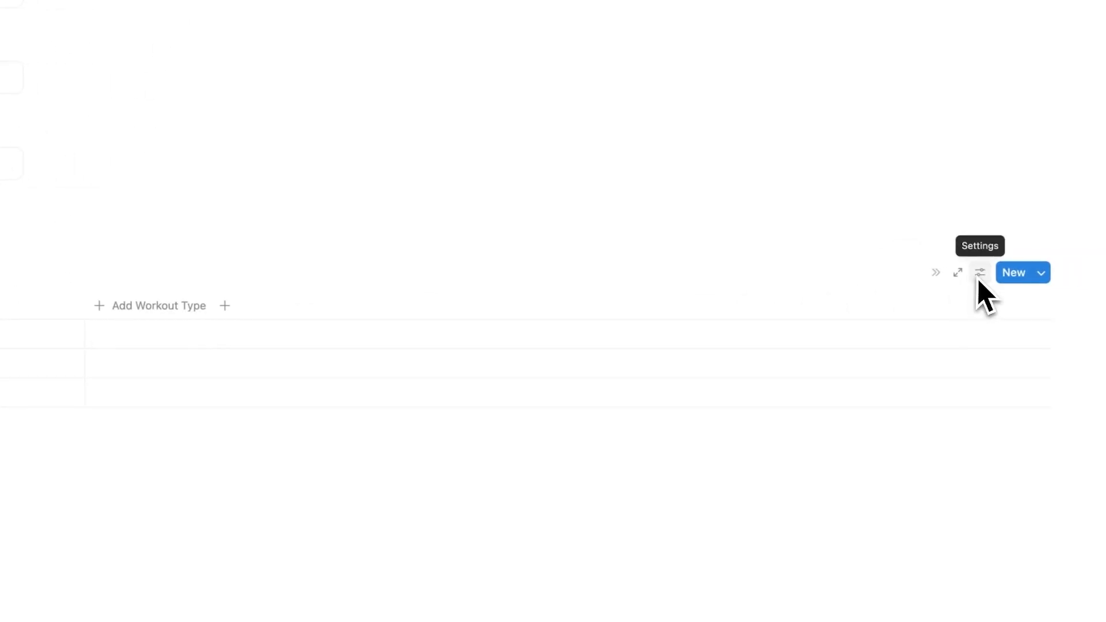
left_click(980, 273)
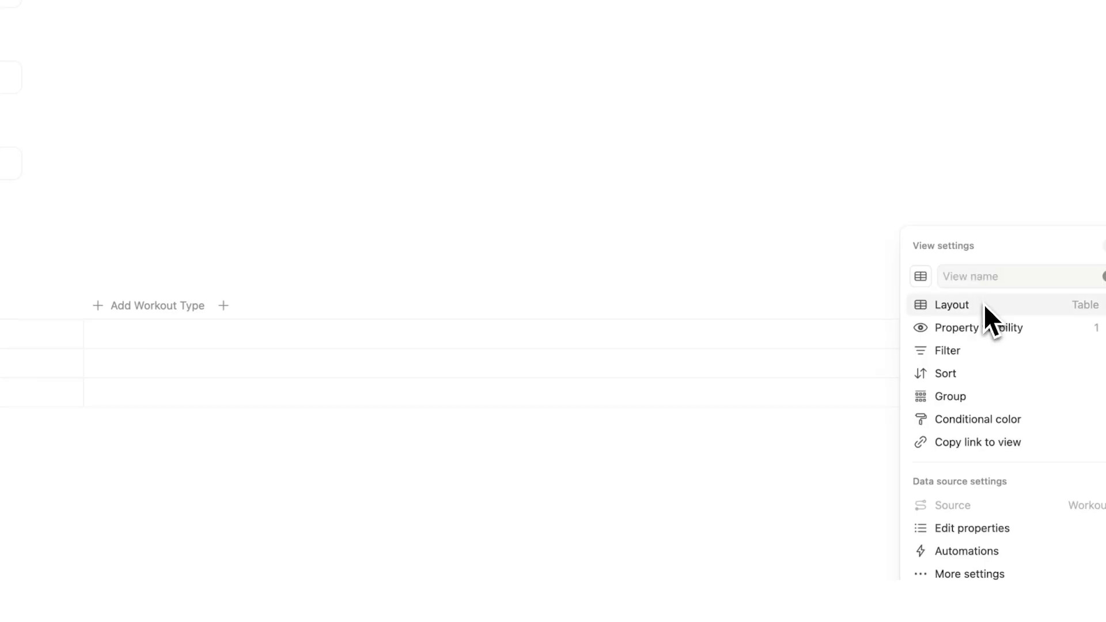
left_click(952, 305)
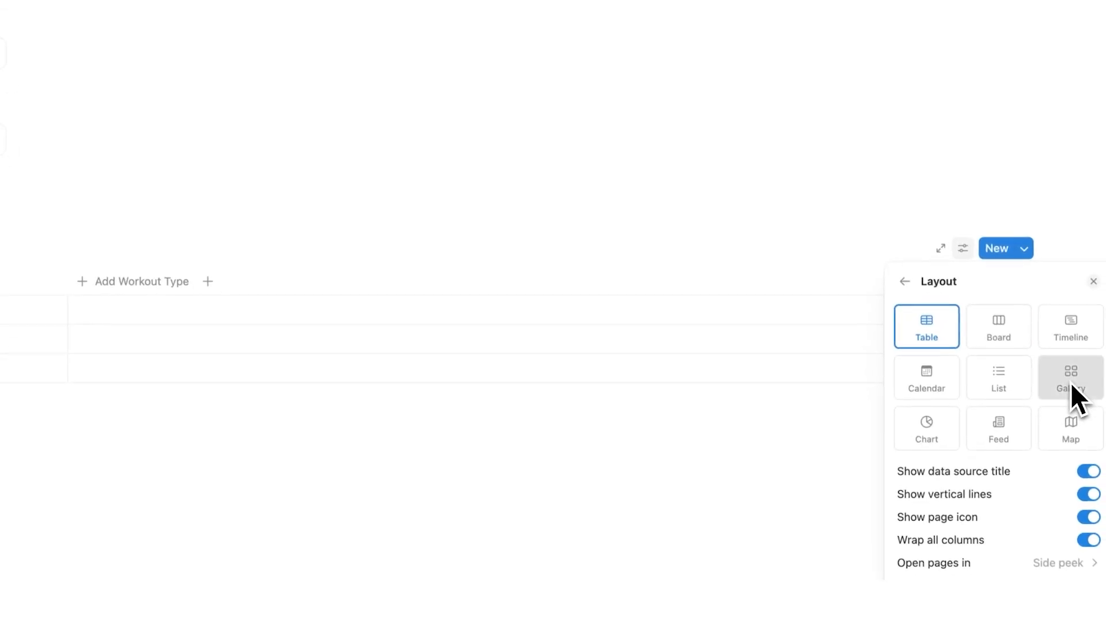
left_click(1071, 377)
type("Bicep Curls")
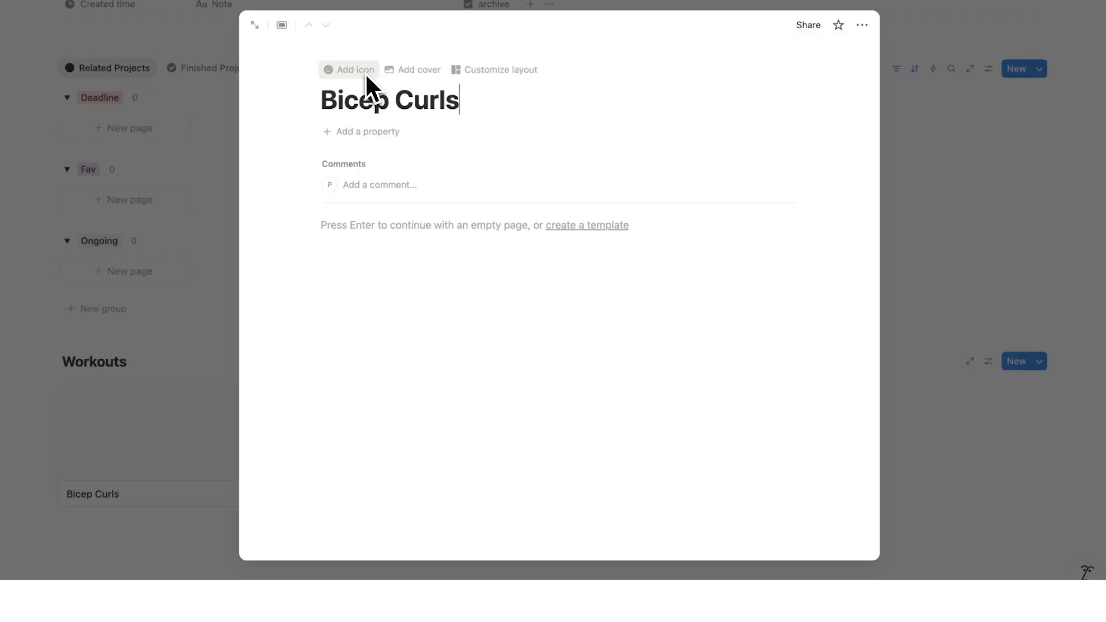
- Give Bicep Curls an illustrated bicep cover image and close the page
left_click(418, 69)
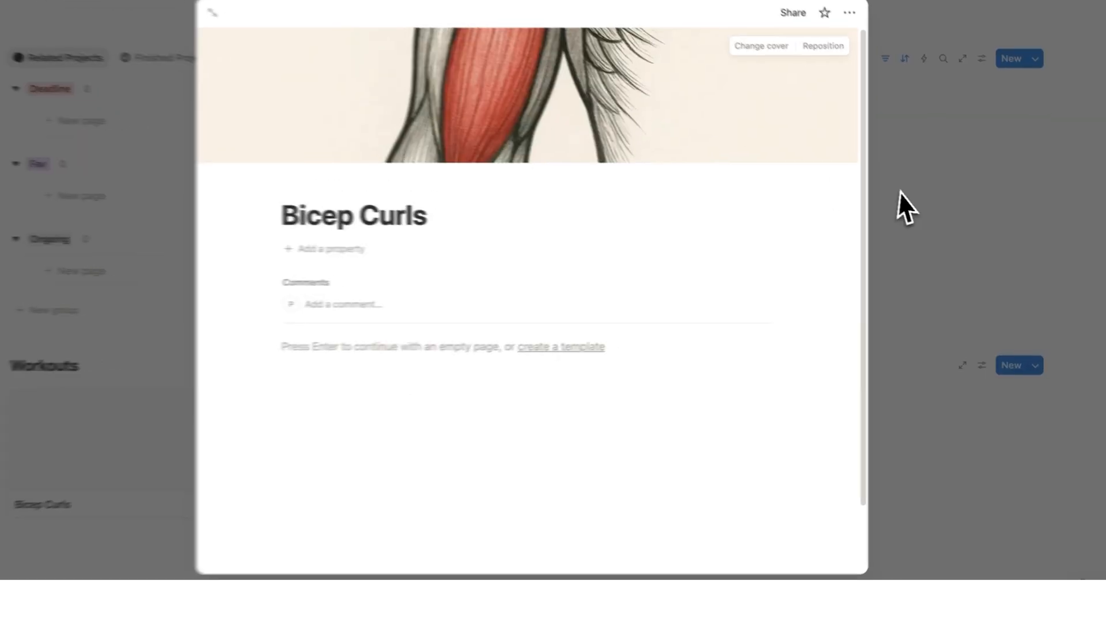
left_click(889, 111)
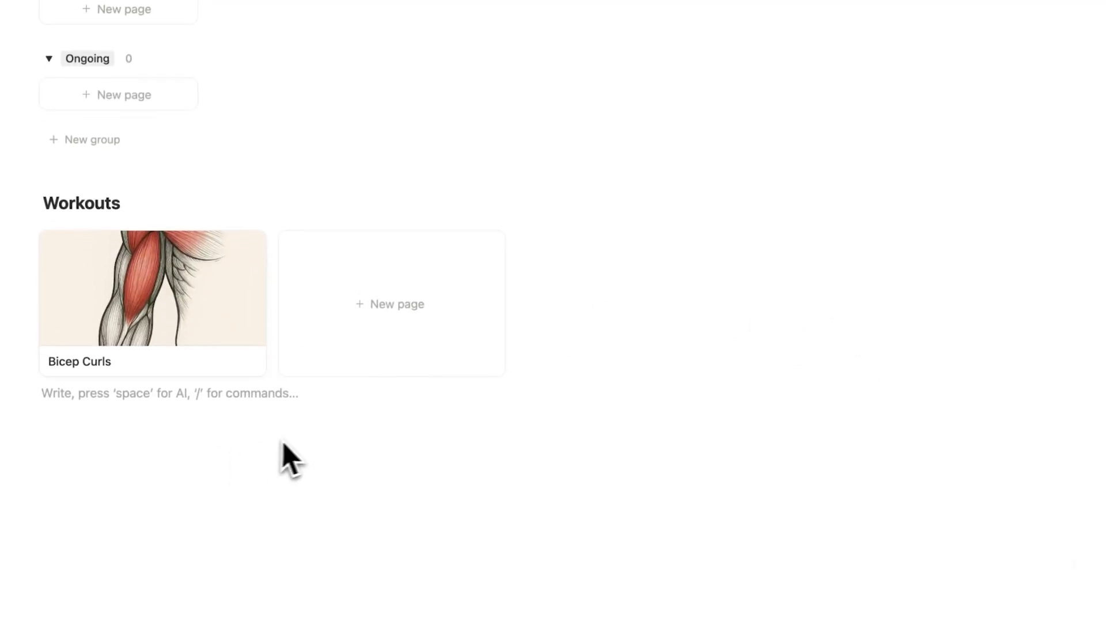
- Create an inline Workout Tracker database below the Workouts gallery and add a property
type("/data")
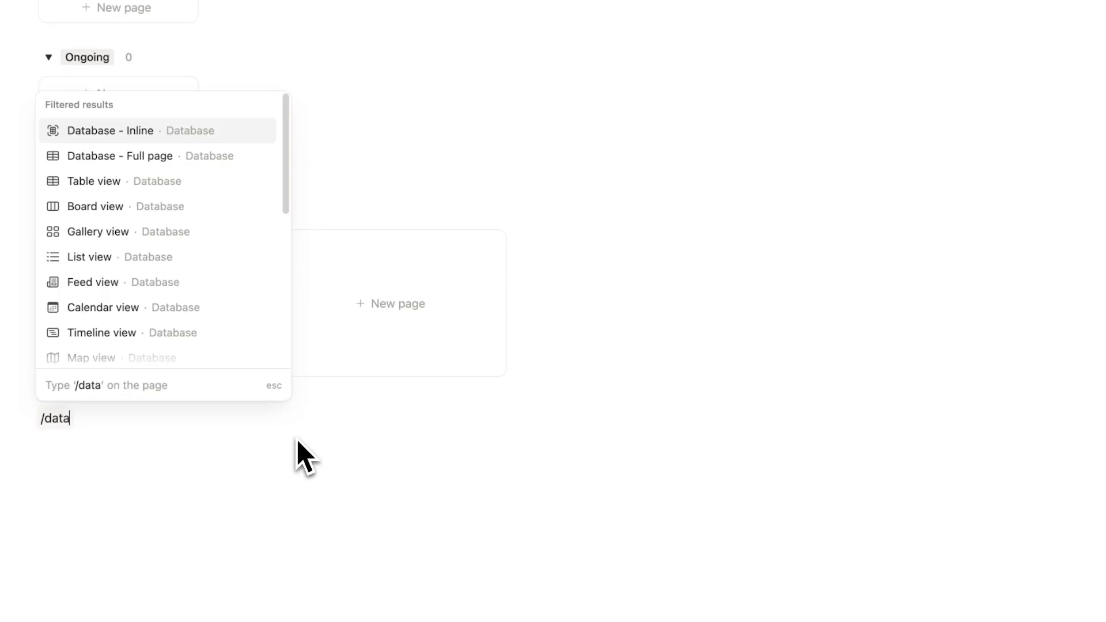
left_click(110, 131)
type("Workout Tracker")
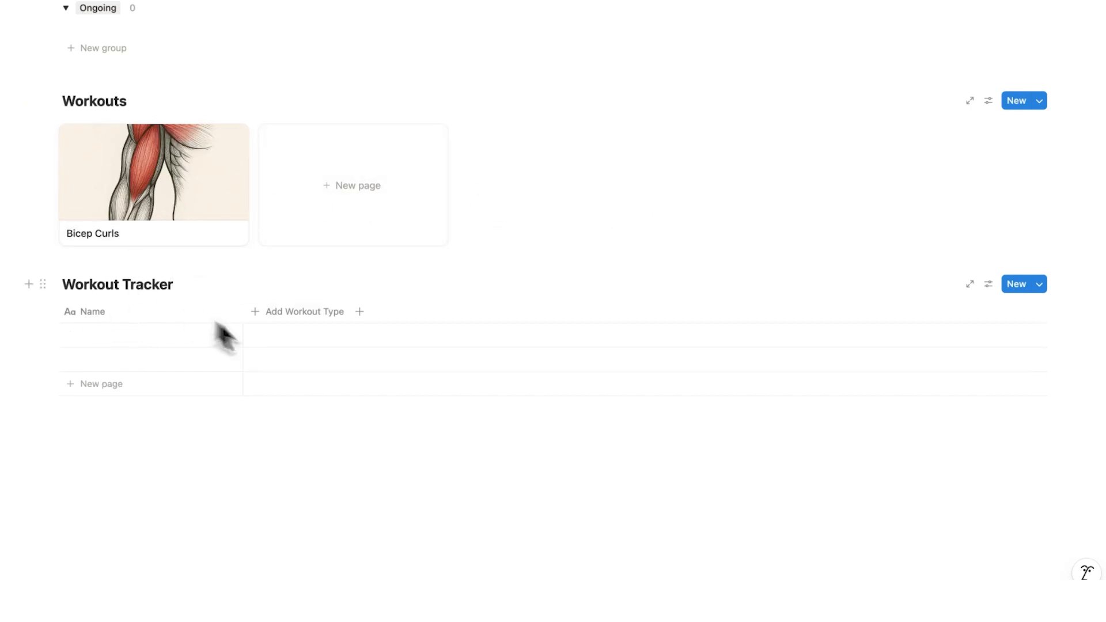
scroll("down", 3)
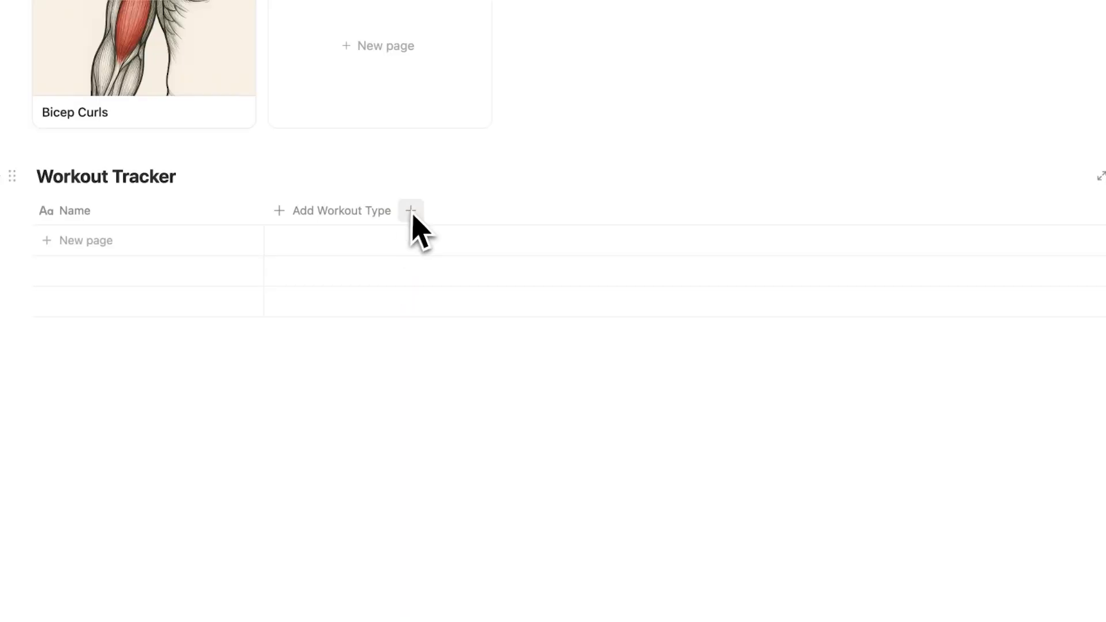
left_click(411, 210)
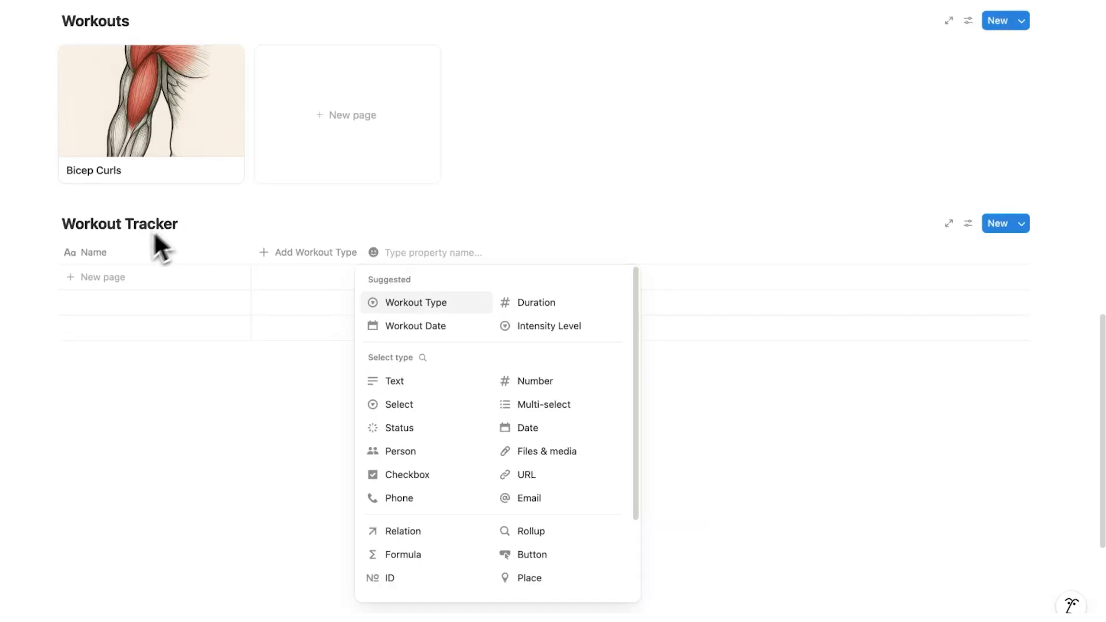
- Make the property a Workouts relation and link the first row to Bicep Curls
scroll("down", 3)
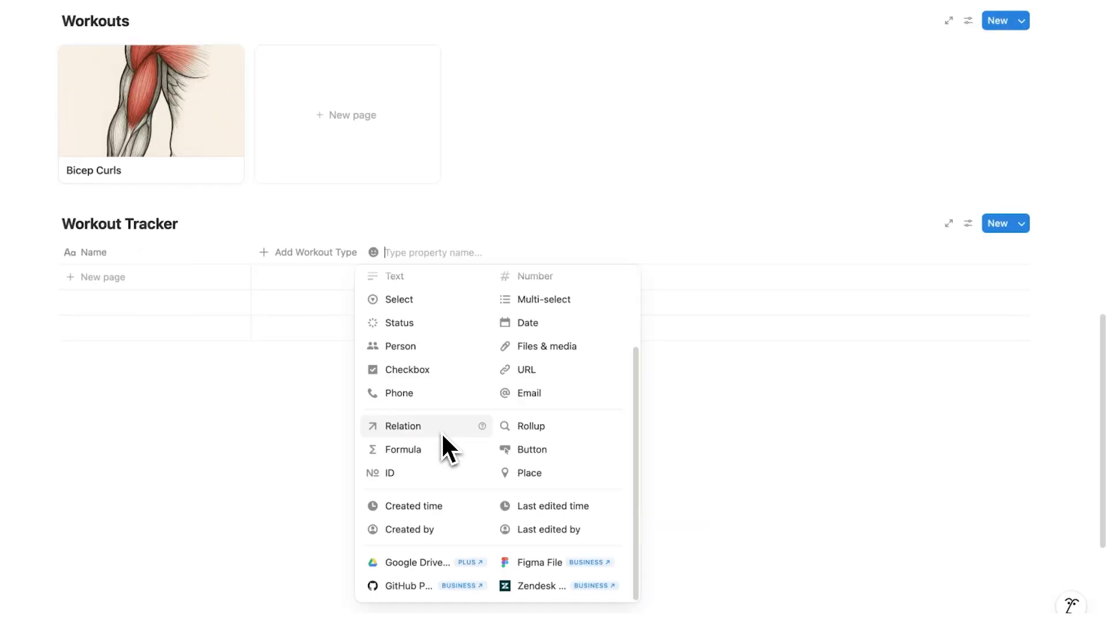
left_click(403, 425)
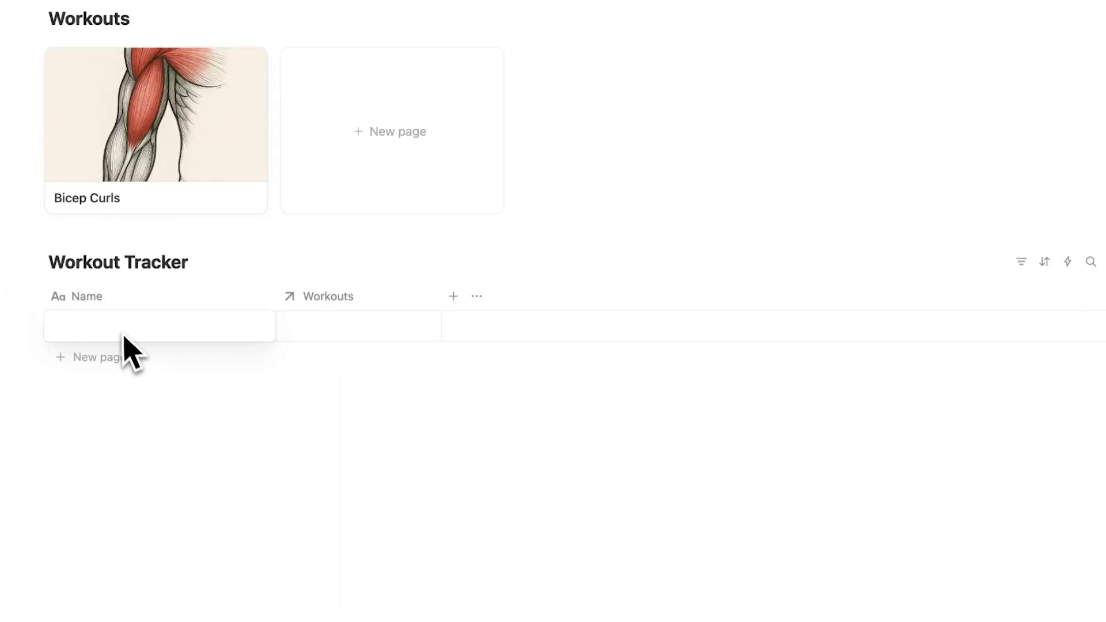
left_click(358, 326)
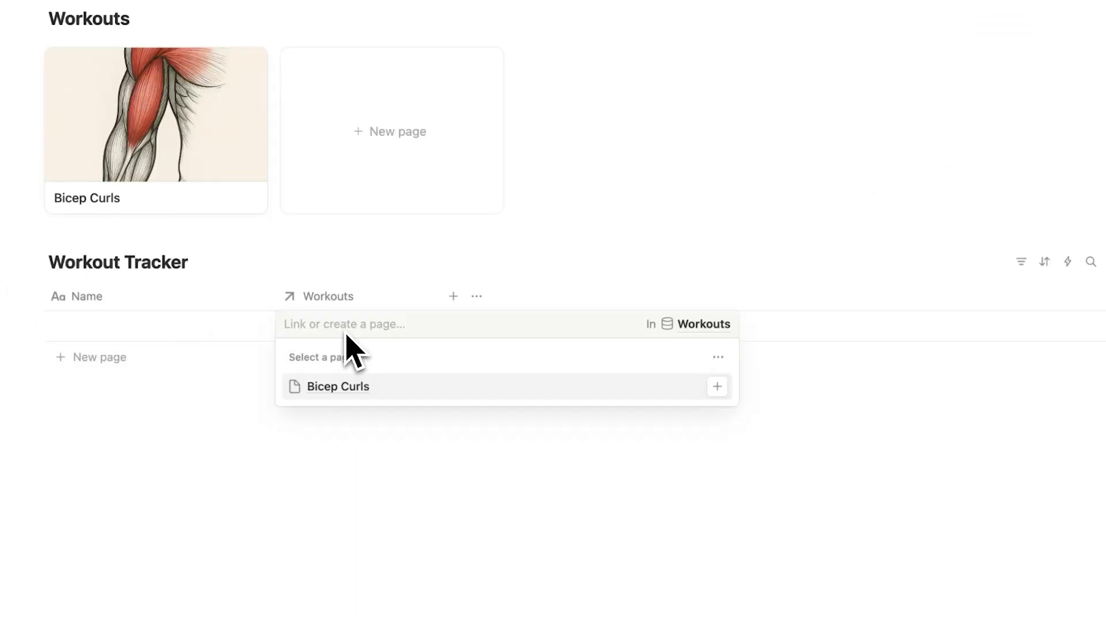
left_click(337, 386)
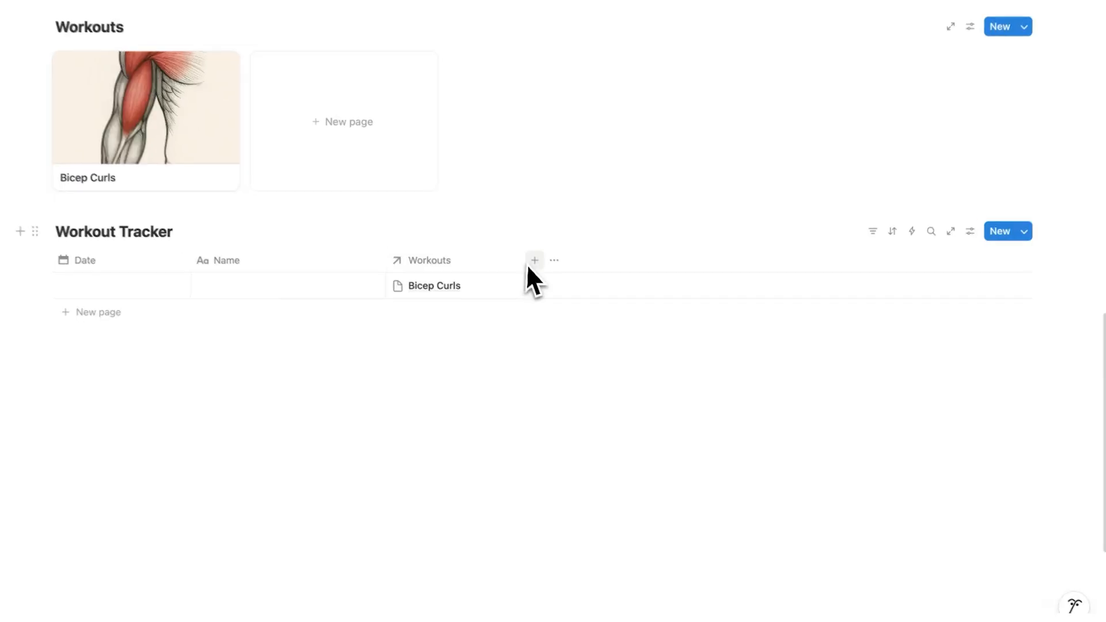
- Add a Reps number column and a Total formula of Sets * Reps, giving 3 × 10 = 30
left_click(534, 261)
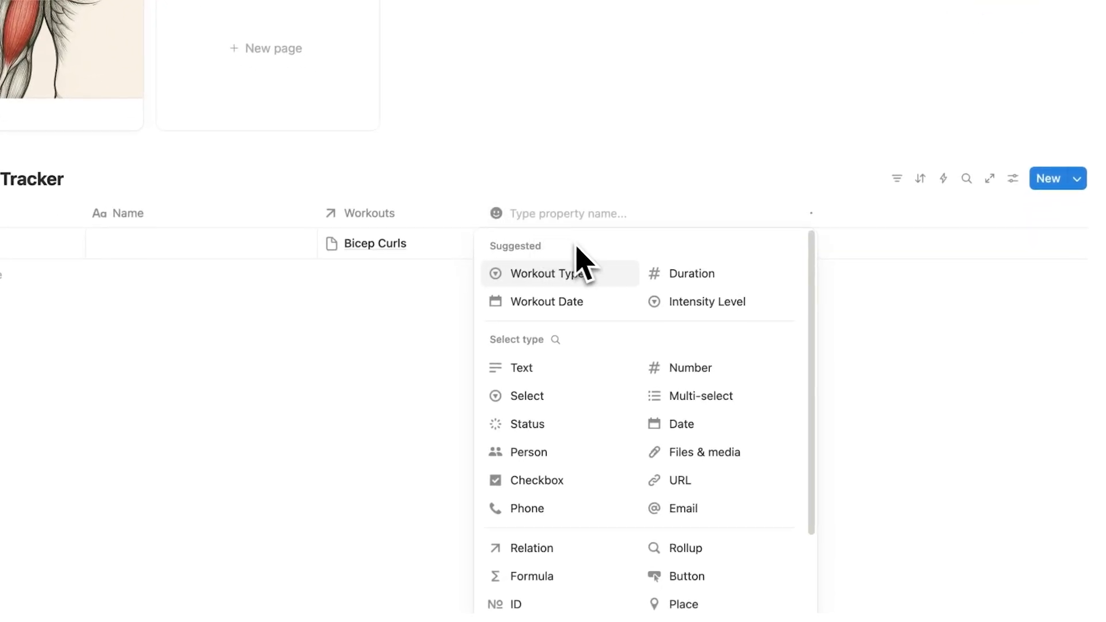
mouse_move(713, 368)
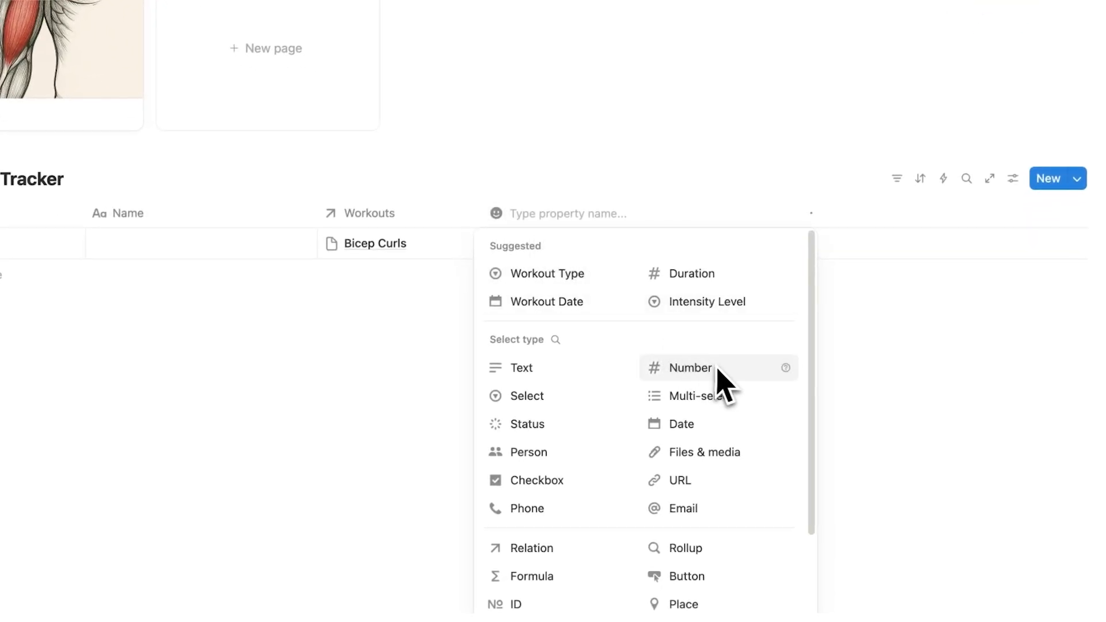
left_click(691, 367)
type("Sets")
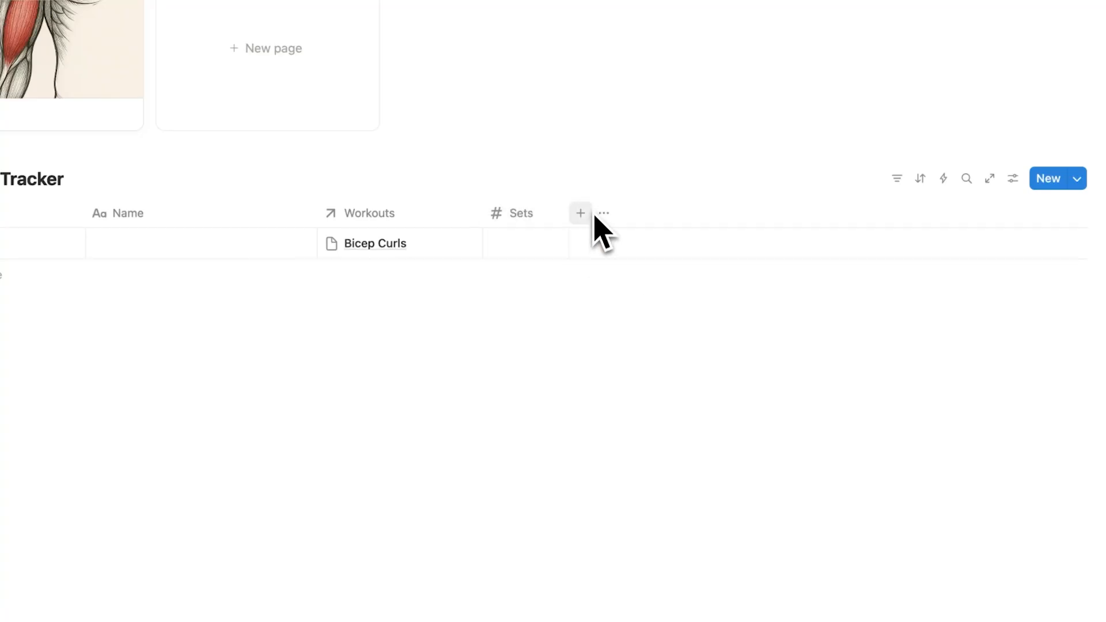
left_click(580, 213)
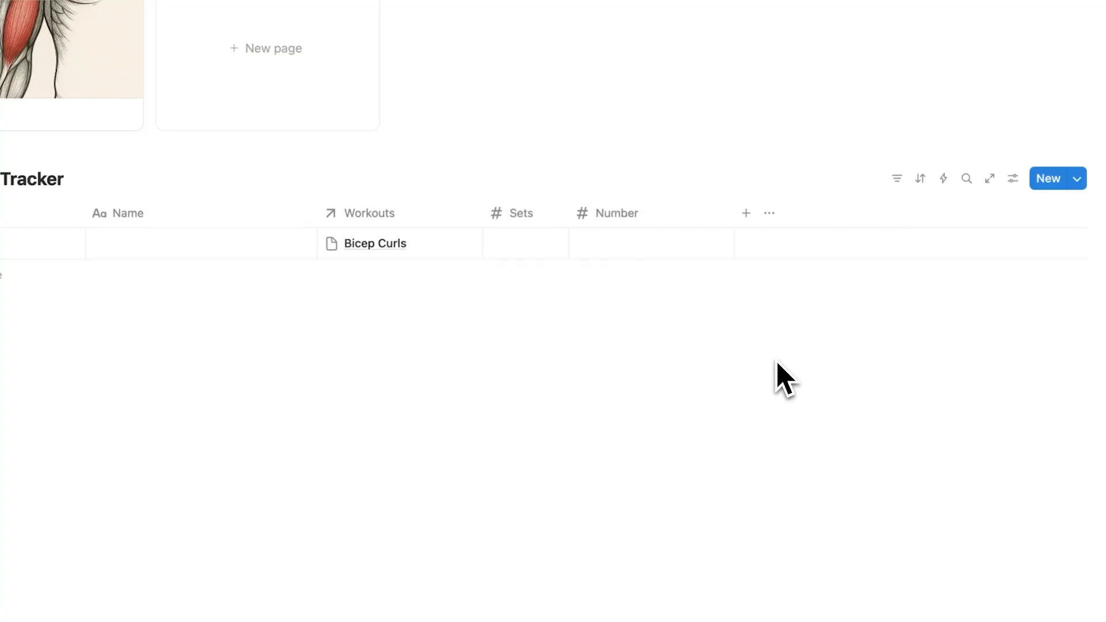
left_click(617, 213)
type("Reps")
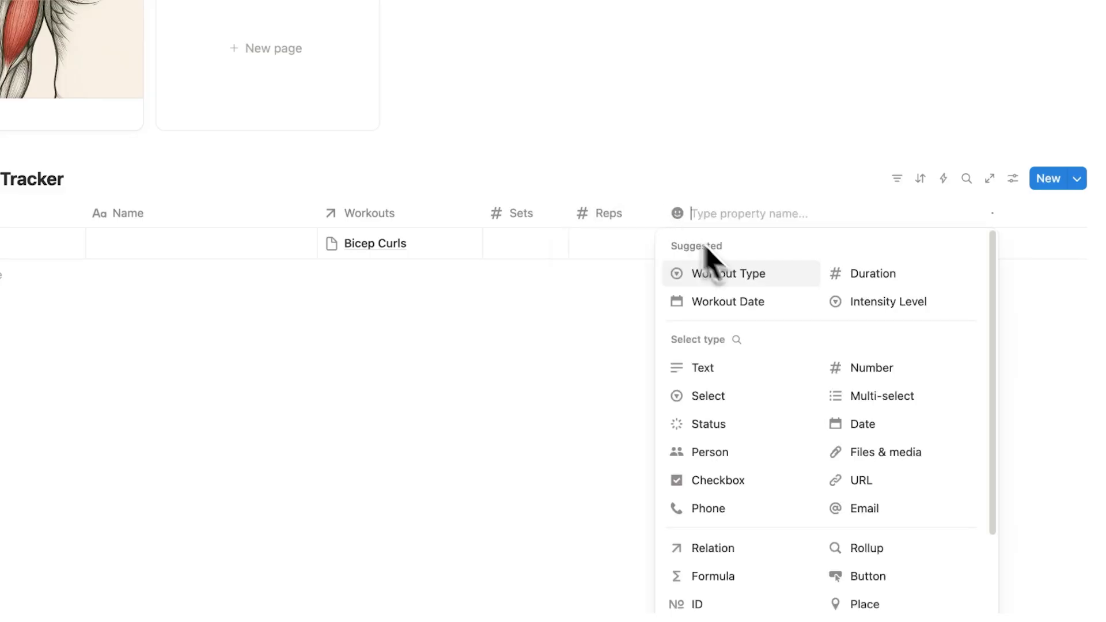
left_click(712, 576)
type("Sets *")
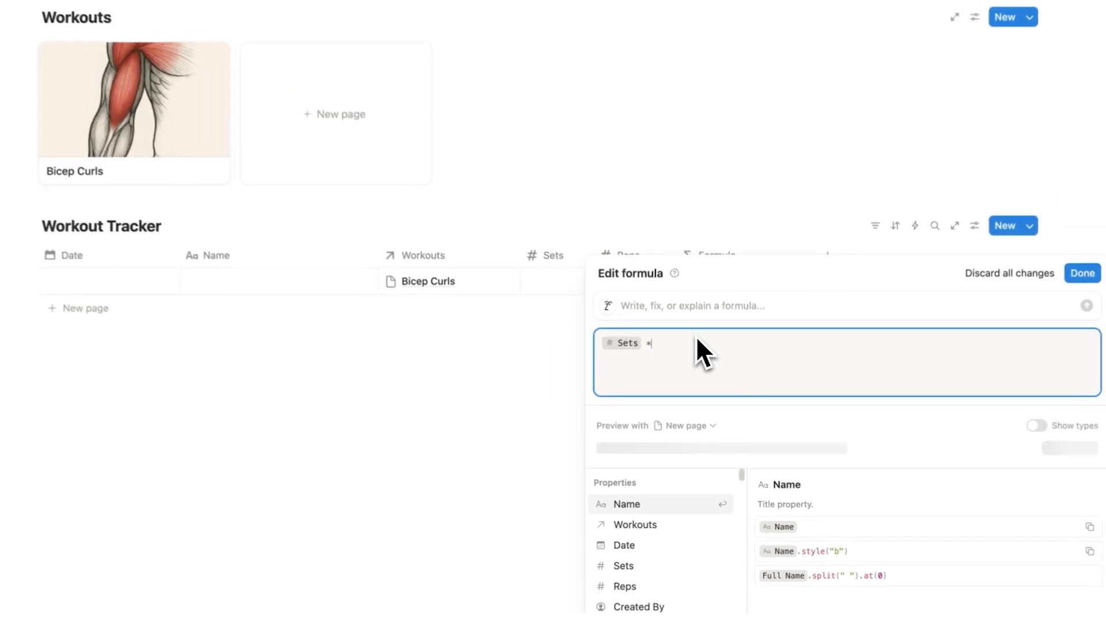
left_click(1082, 273)
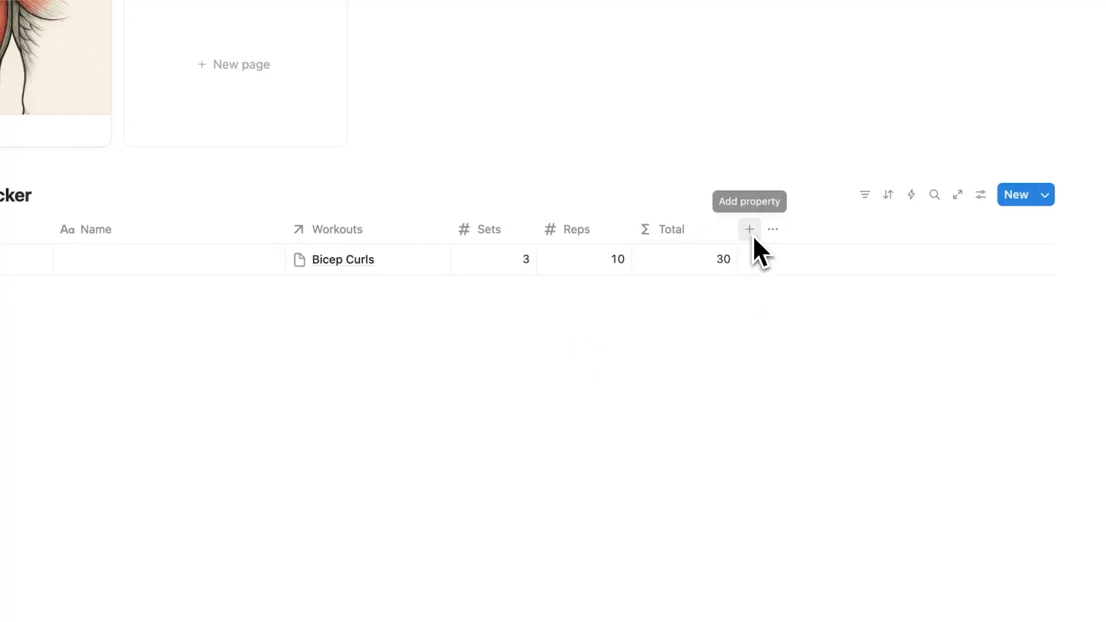
- Add a Number property named weight to the Workout Tracker
left_click(748, 229)
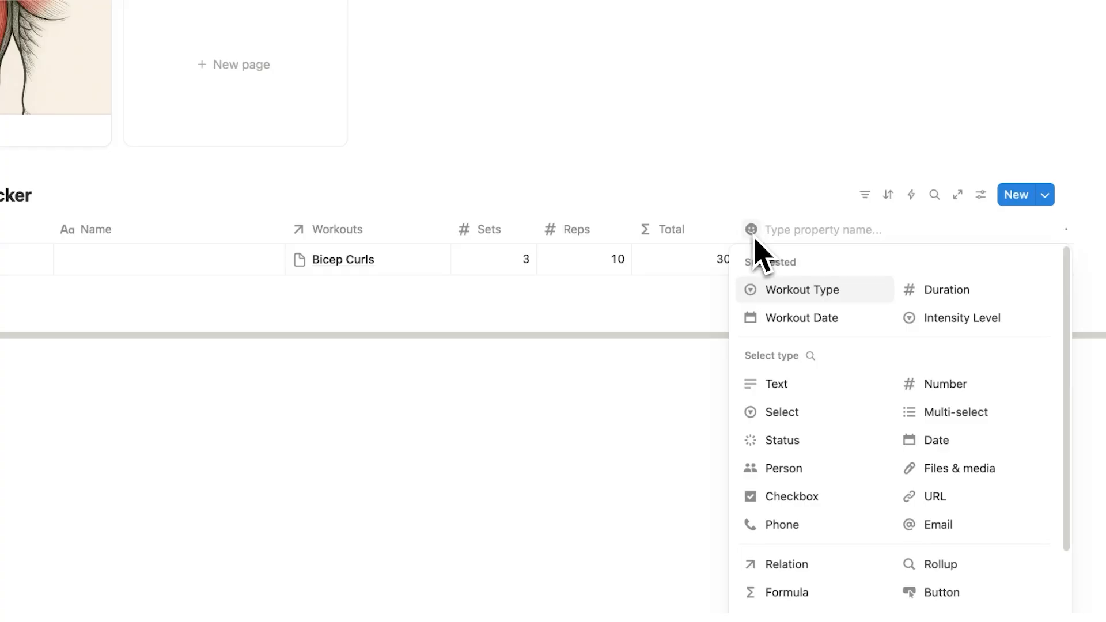
left_click(945, 384)
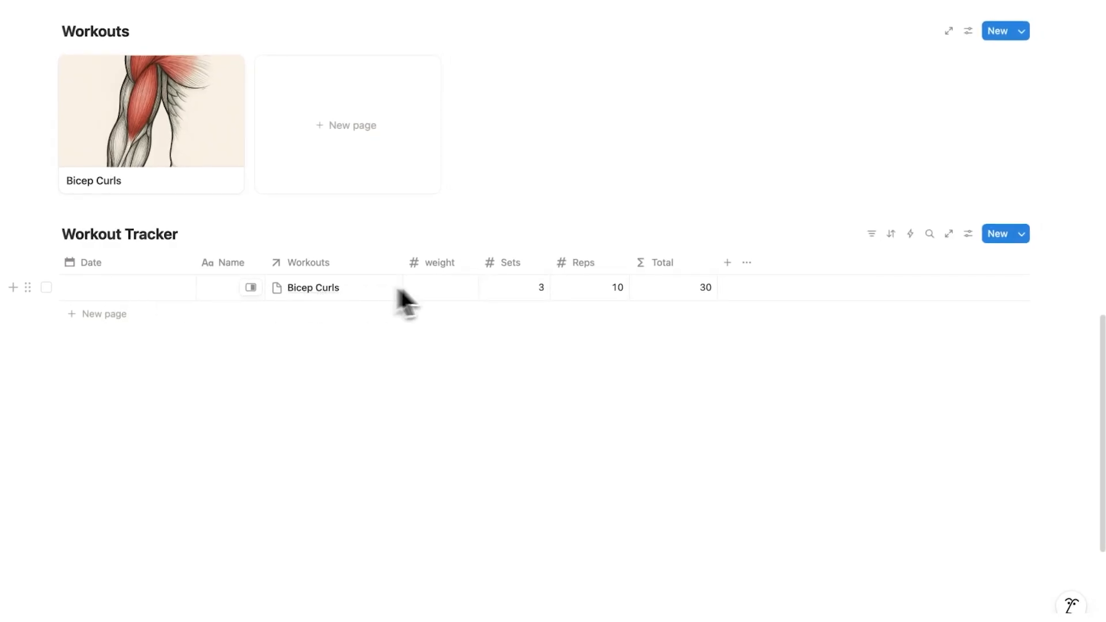
mouse_move(580, 304)
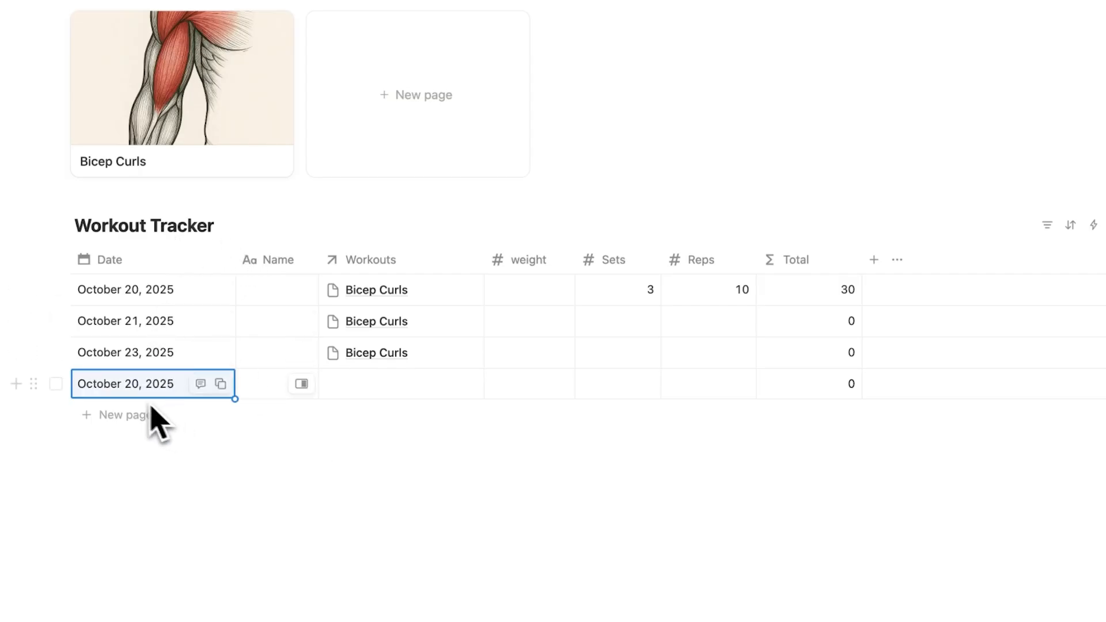
- Group the Workout Tracker by Date and sort it by Date ascending
scroll("down", 3)
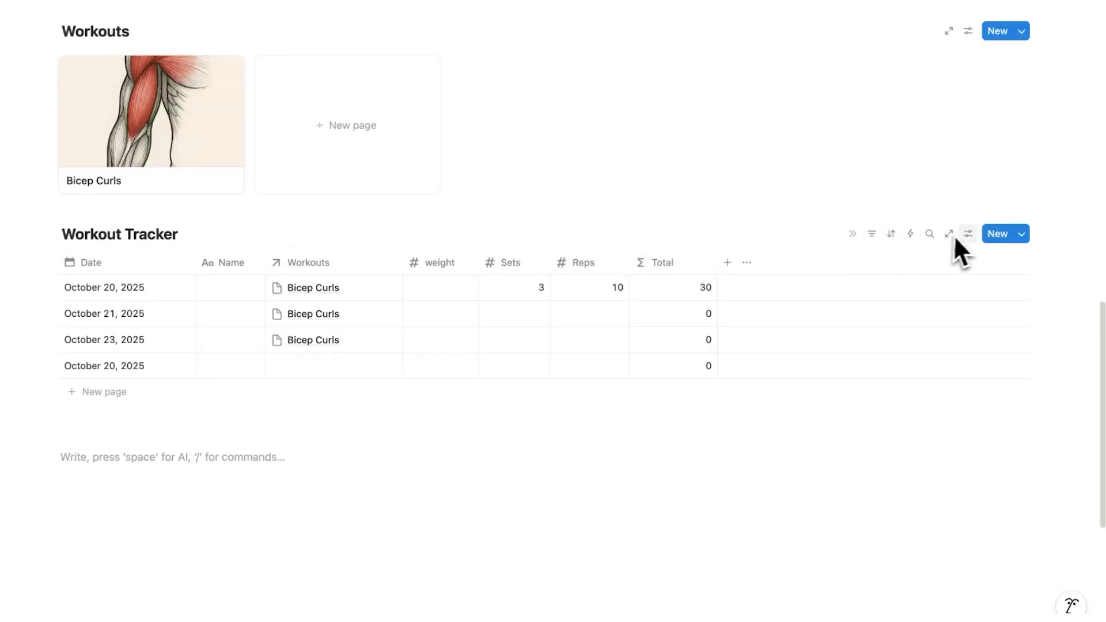
left_click(967, 234)
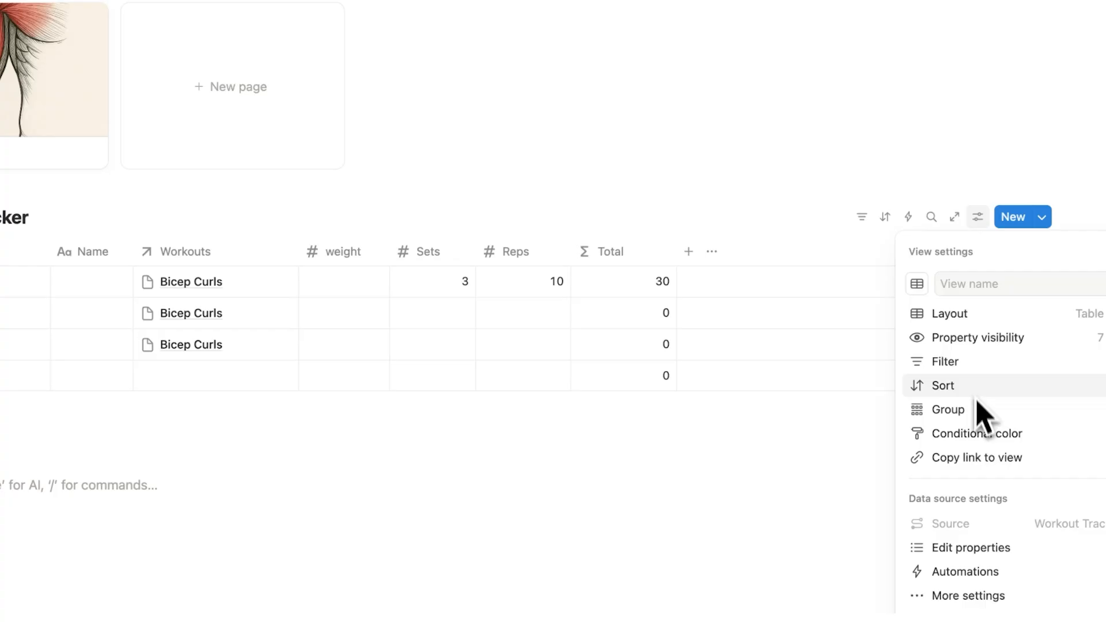
left_click(948, 409)
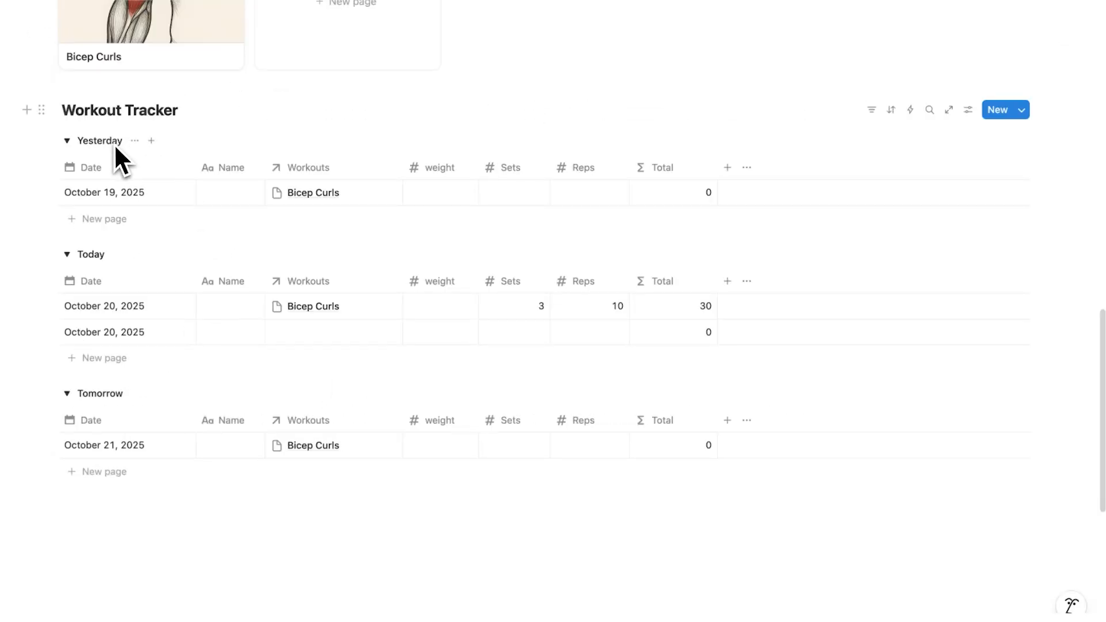
left_click(892, 110)
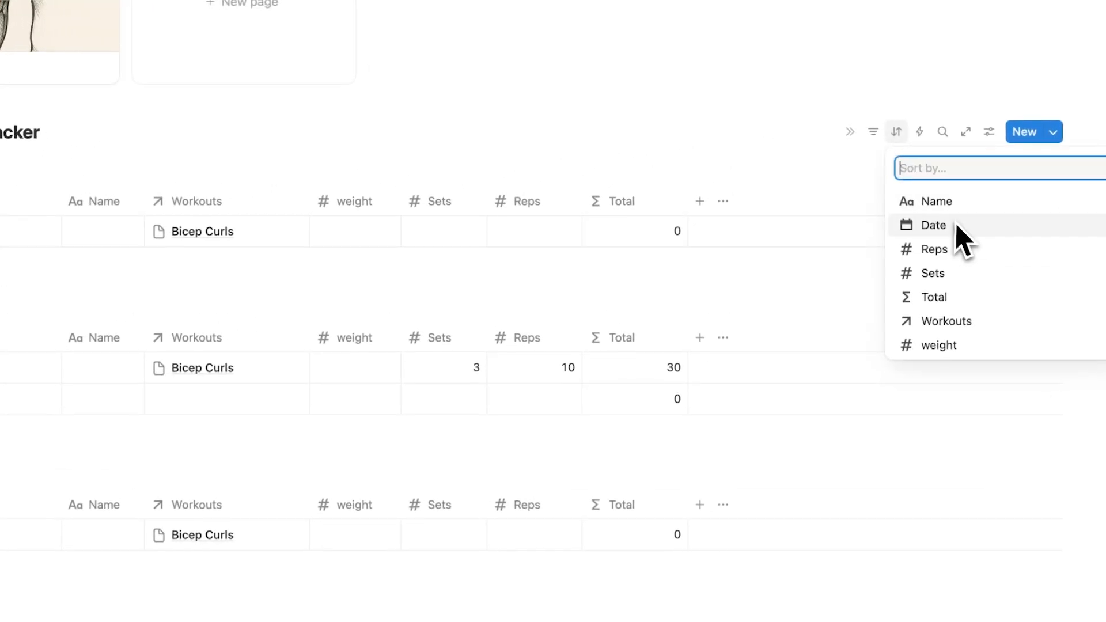
left_click(933, 225)
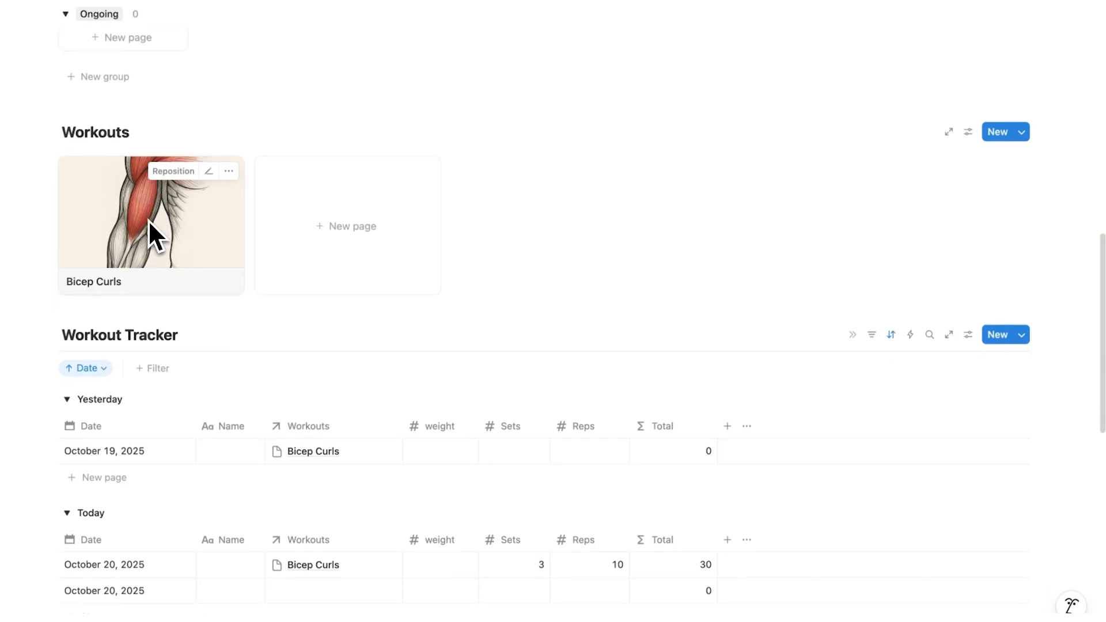
scroll("down", 3)
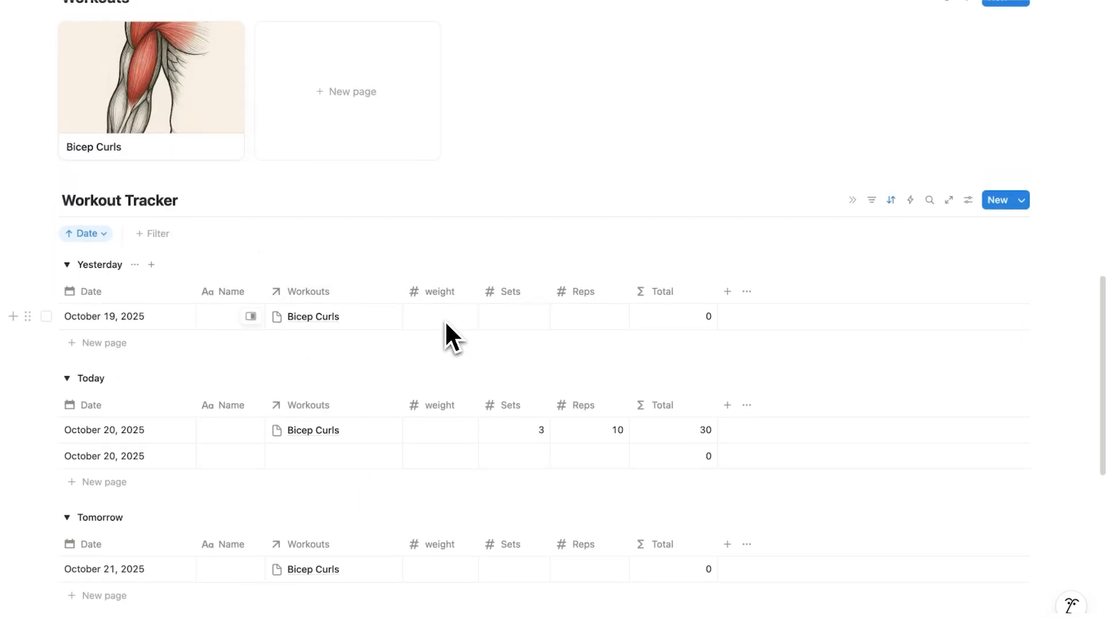
mouse_move(600, 328)
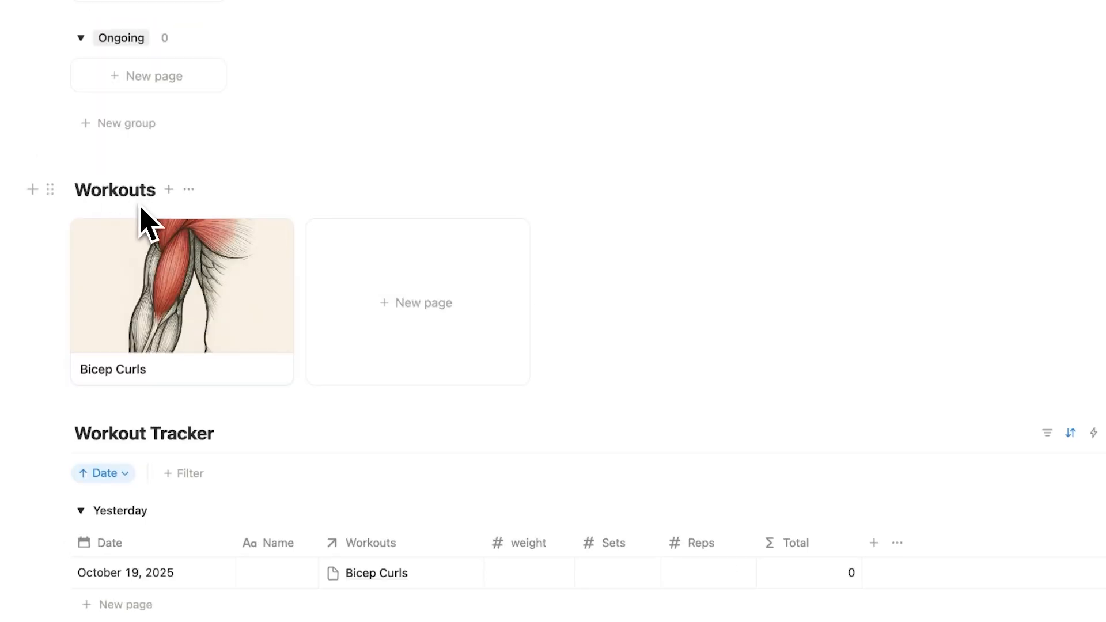
- Create a Workouts page template titled New Workout
left_click(1017, 198)
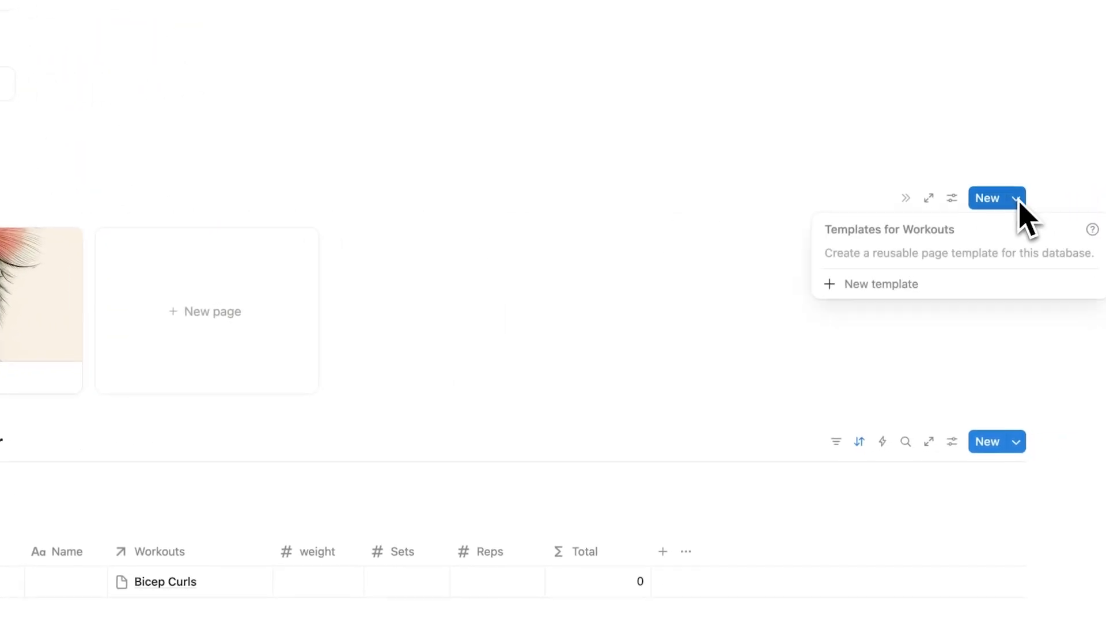
left_click(880, 283)
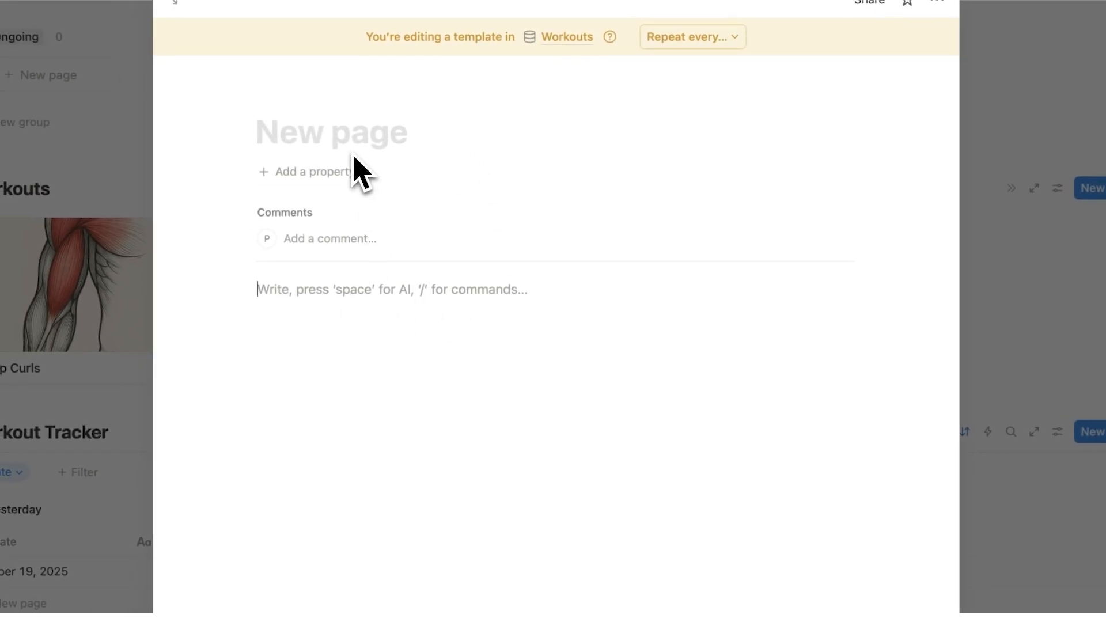
type("New Workout")
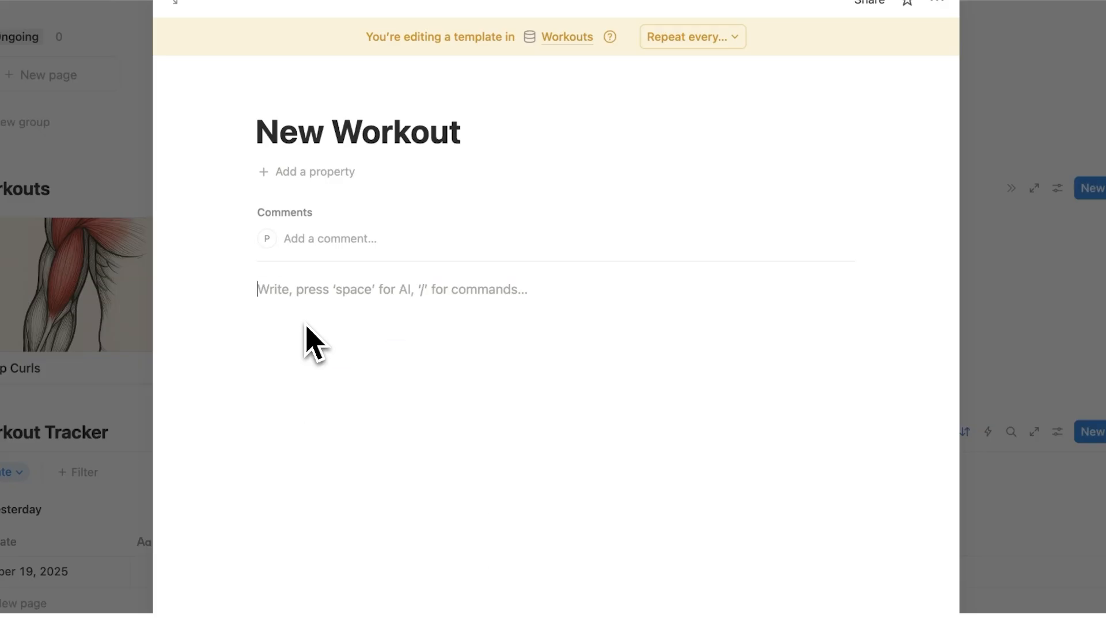
- Add a linked Workout Tracker view filtered to Workouts containing New Workout
type("/data")
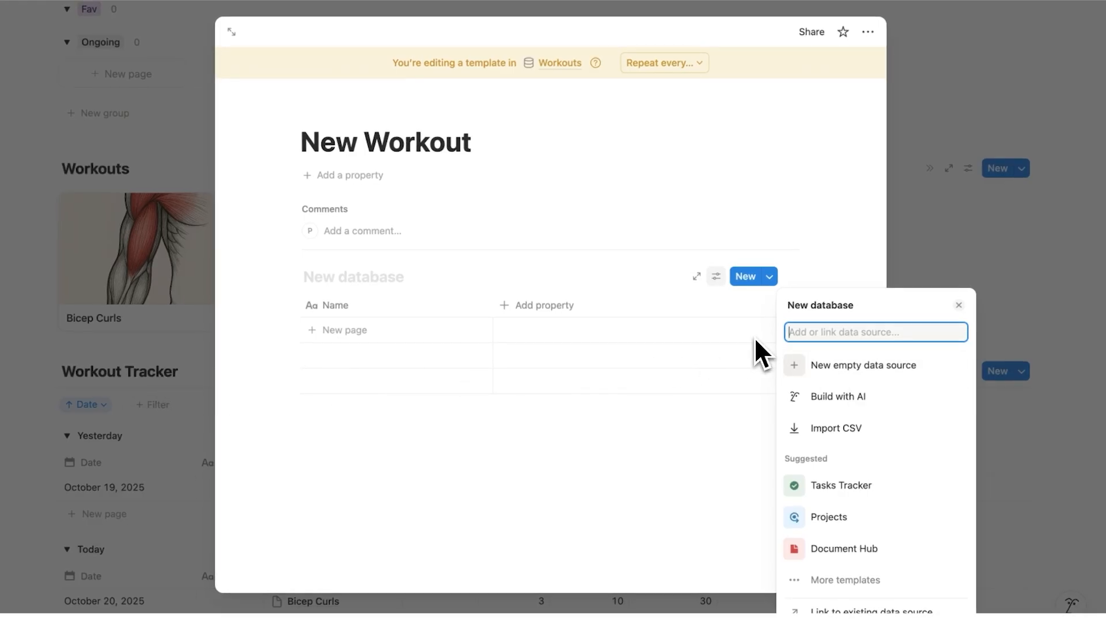
type("Workout Tracker")
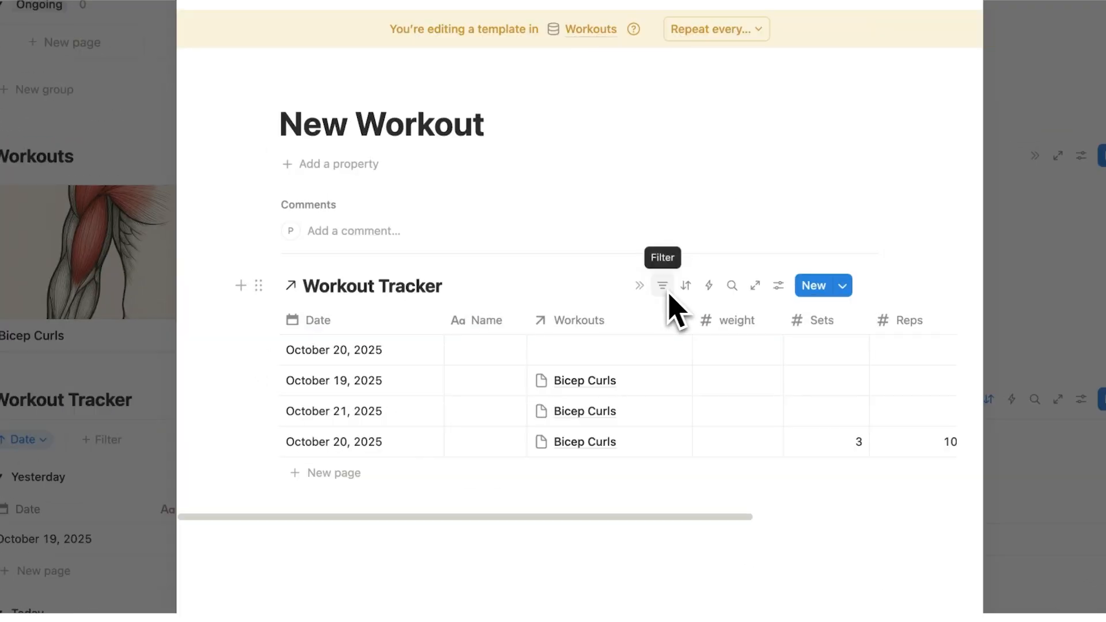
left_click(662, 285)
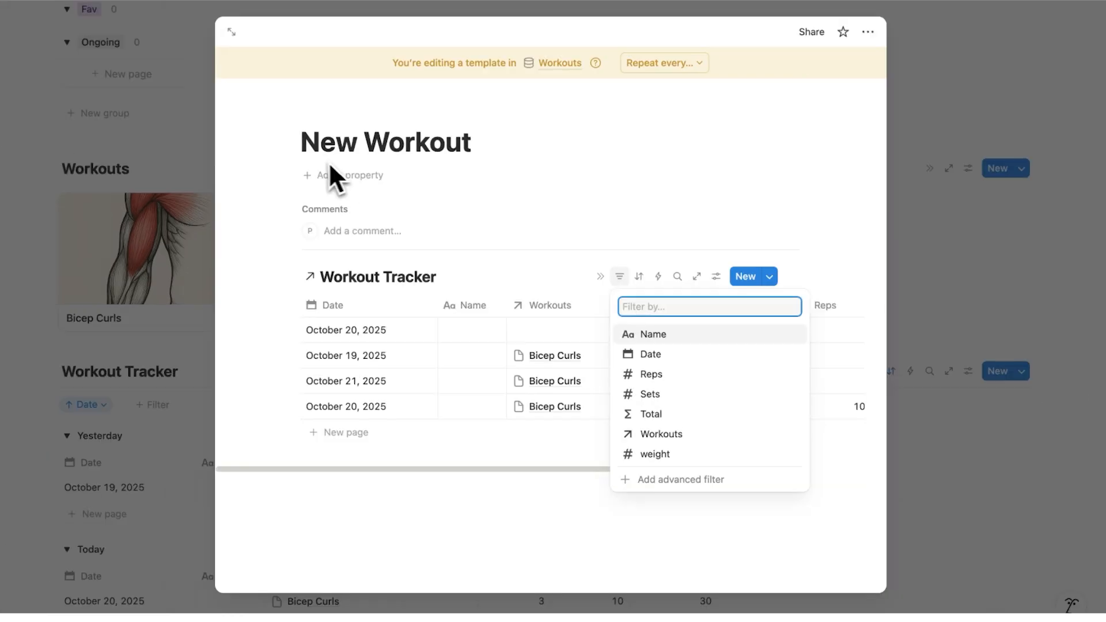
mouse_move(473, 169)
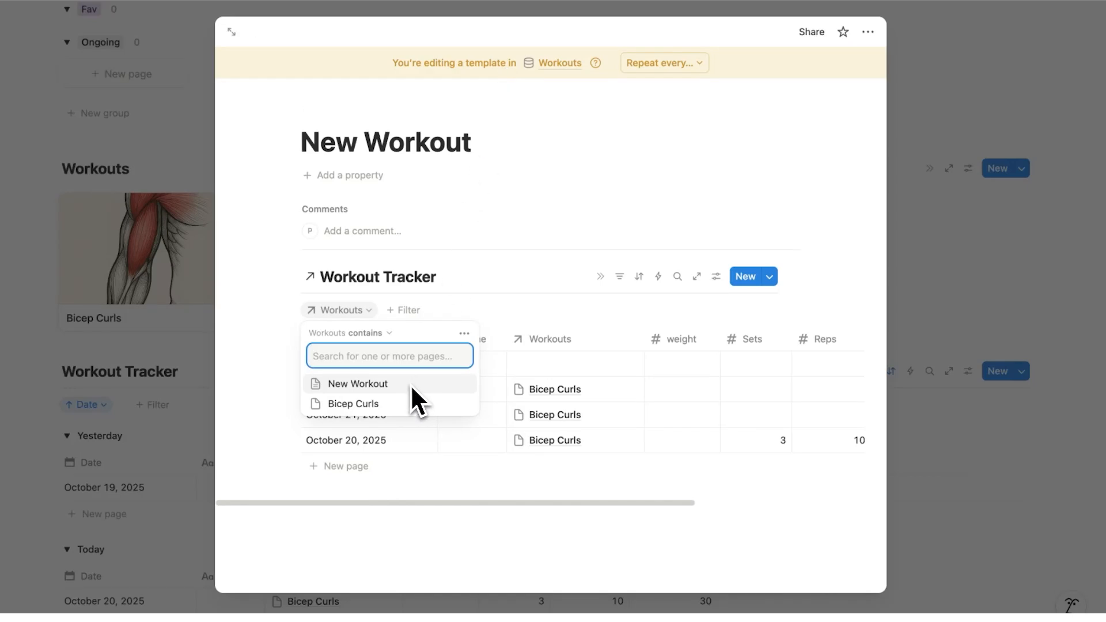
left_click(358, 383)
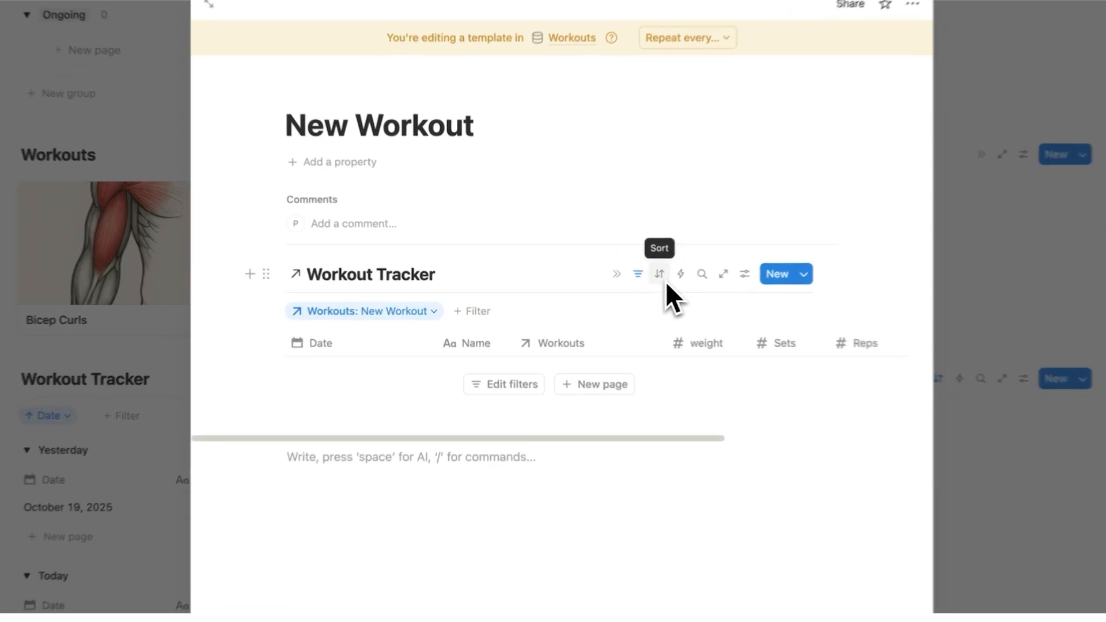
left_click(659, 273)
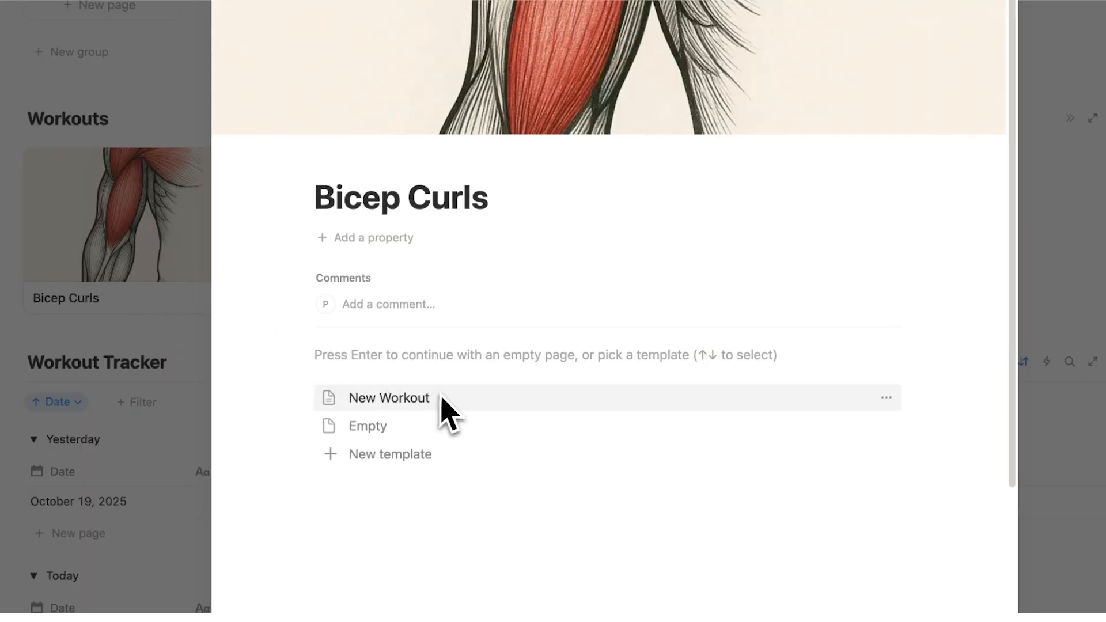
- Apply the New Workout template to Bicep Curls, then start a new Headquarters task
left_click(388, 397)
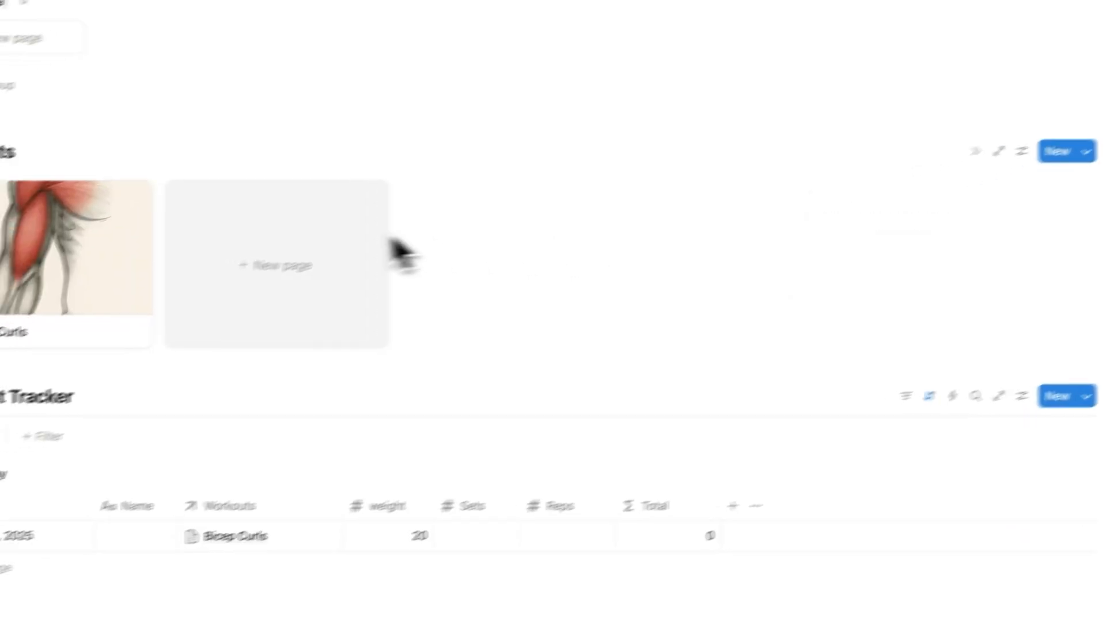
left_click(75, 254)
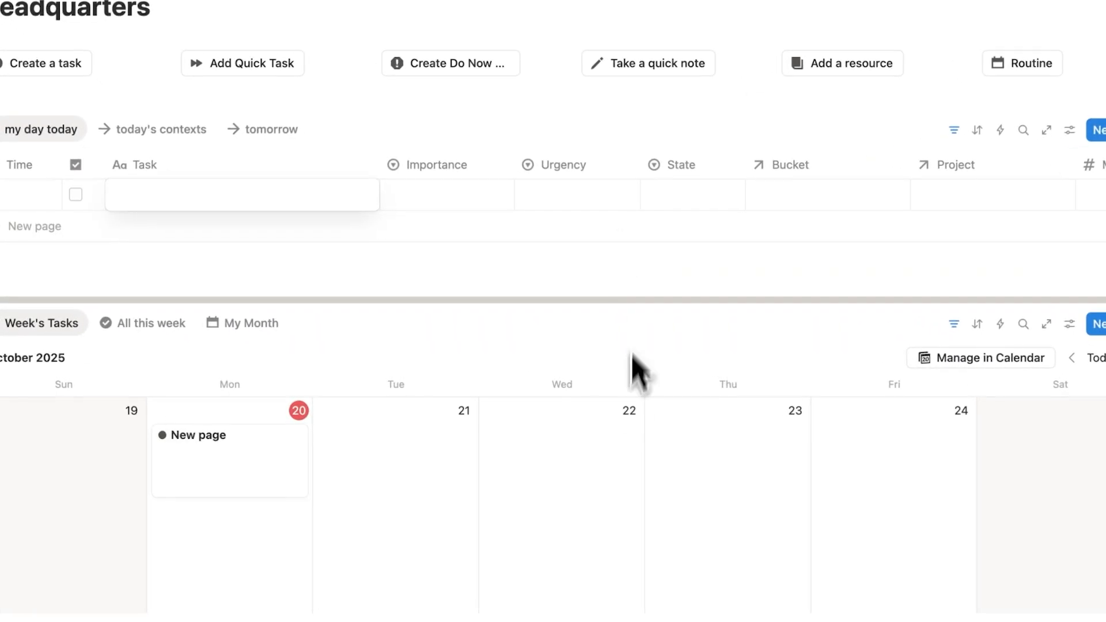
- Add a 'Workout' task in the Fitness bucket and view the Fitness bucket page
type("Workout")
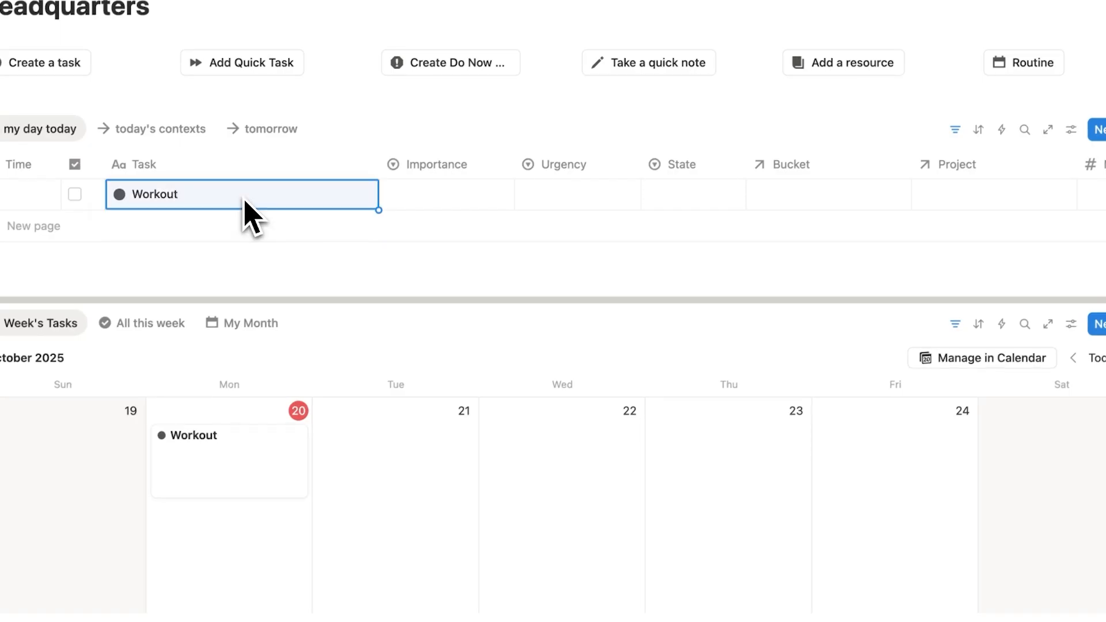
left_click(829, 195)
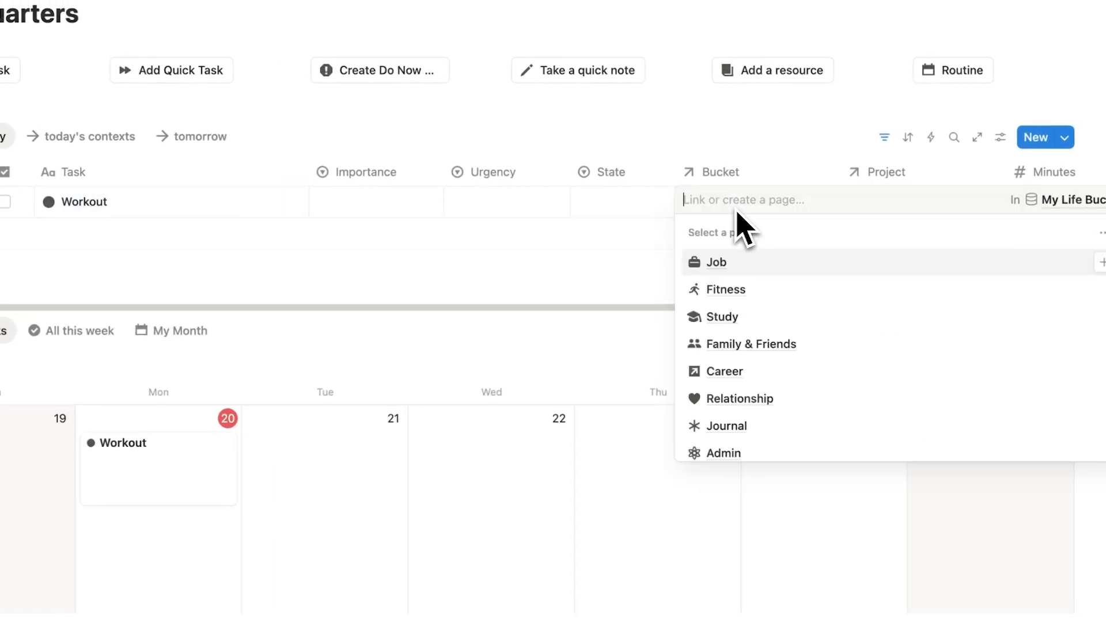
left_click(725, 289)
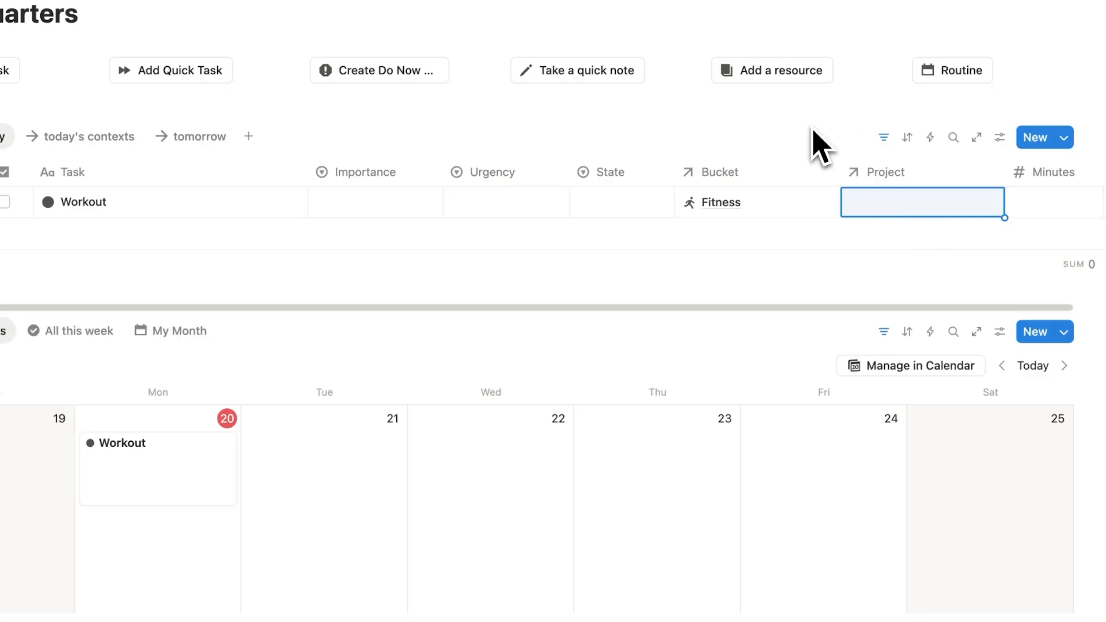
scroll("down", 3)
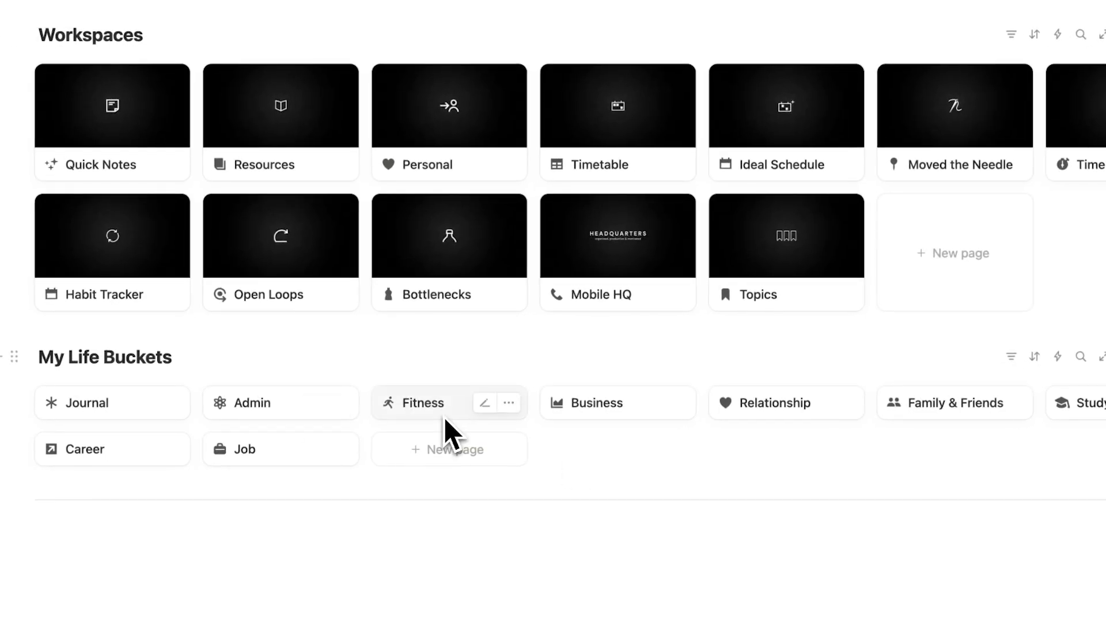
left_click(424, 403)
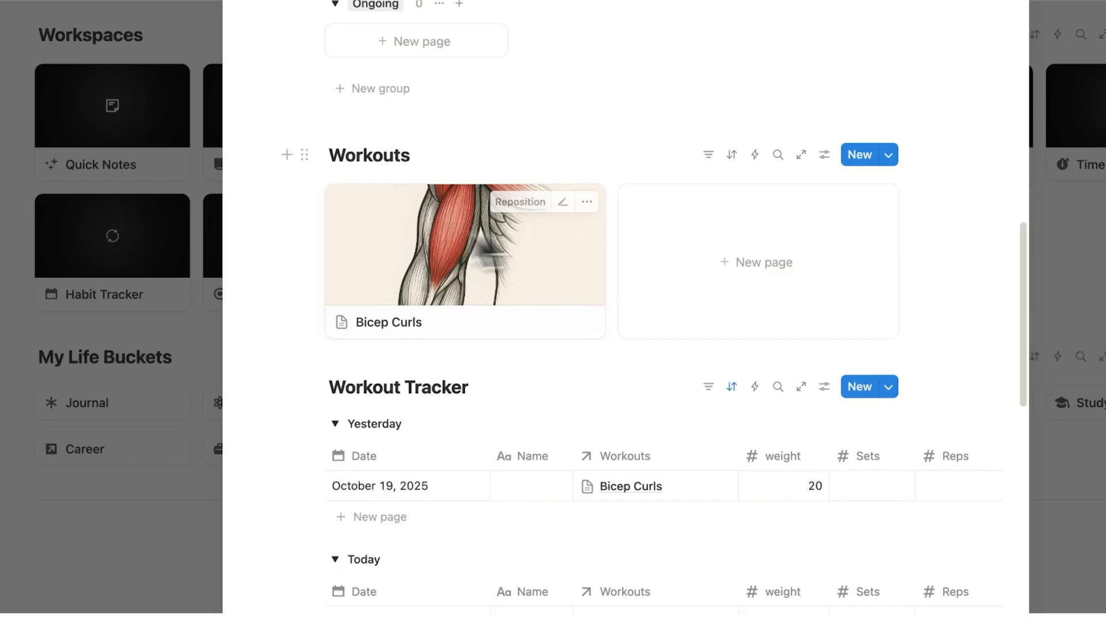
scroll("down", 3)
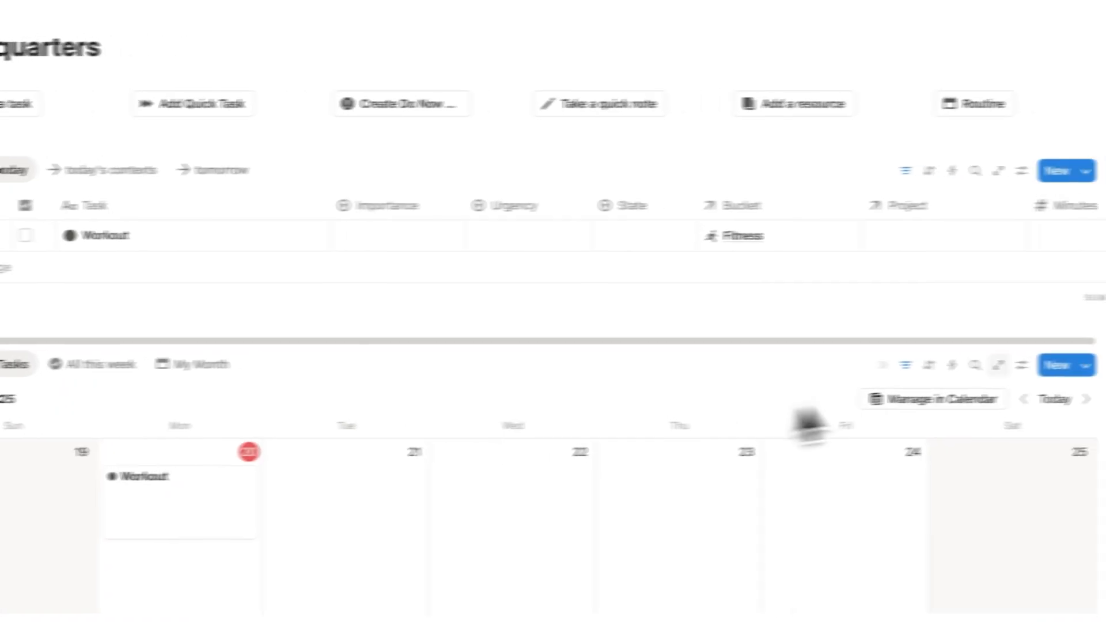
- Create a new task template with a flexed-arm icon and Personal state
left_click(1016, 187)
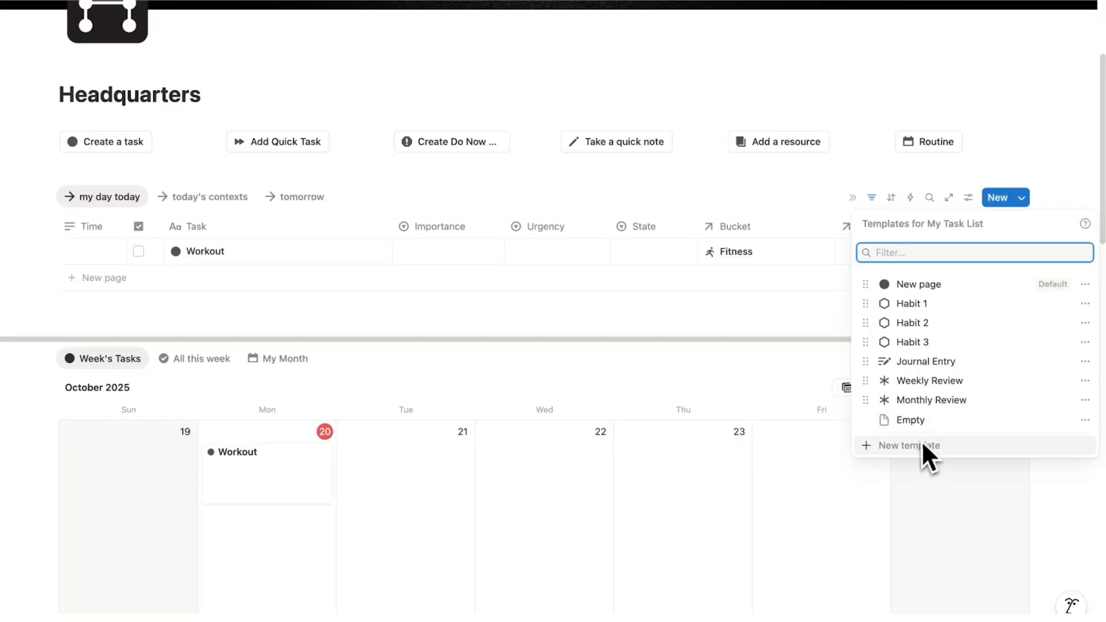
left_click(910, 445)
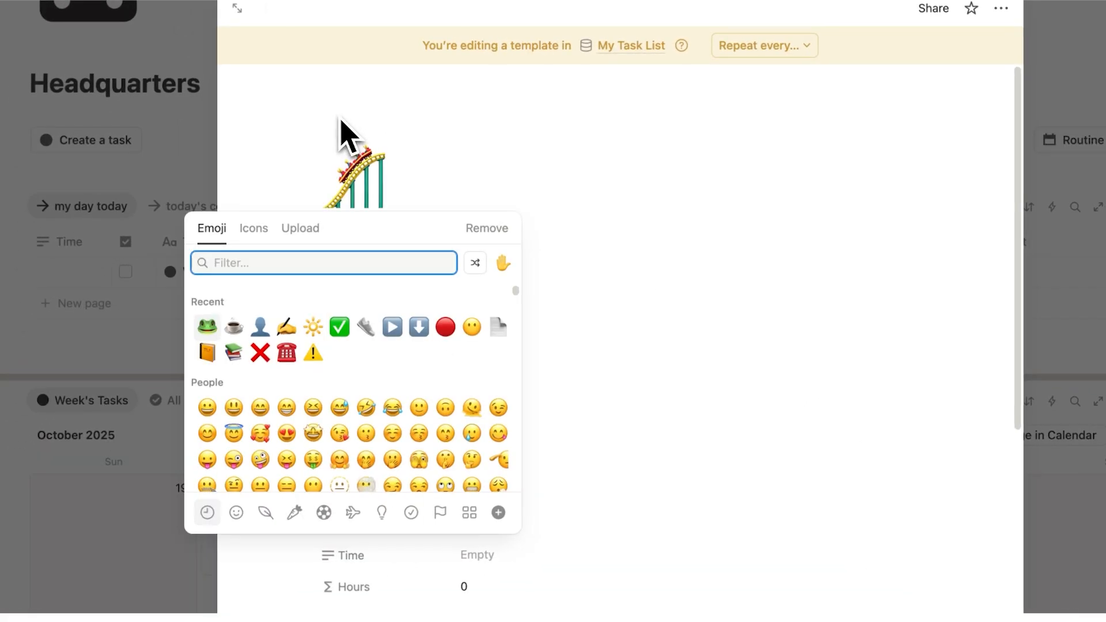
type("arm")
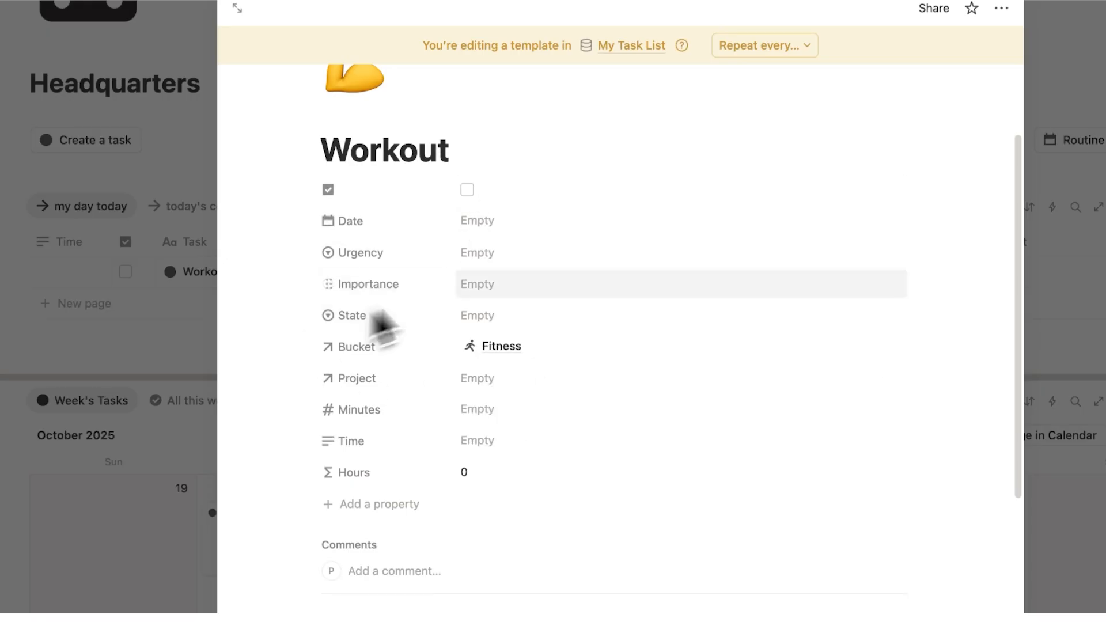
left_click(477, 315)
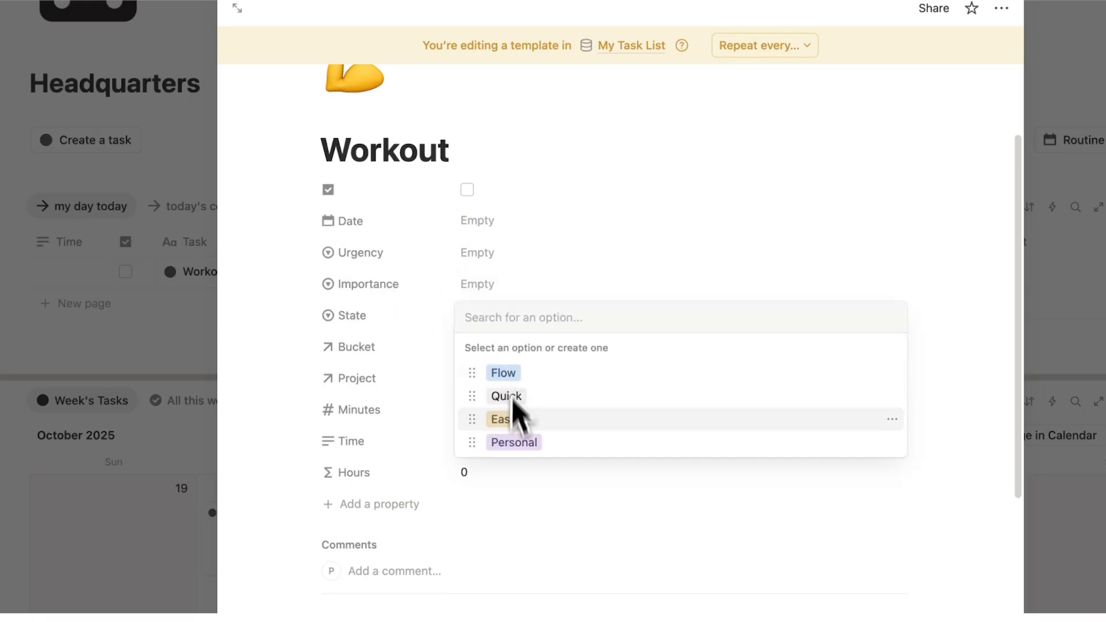
left_click(513, 442)
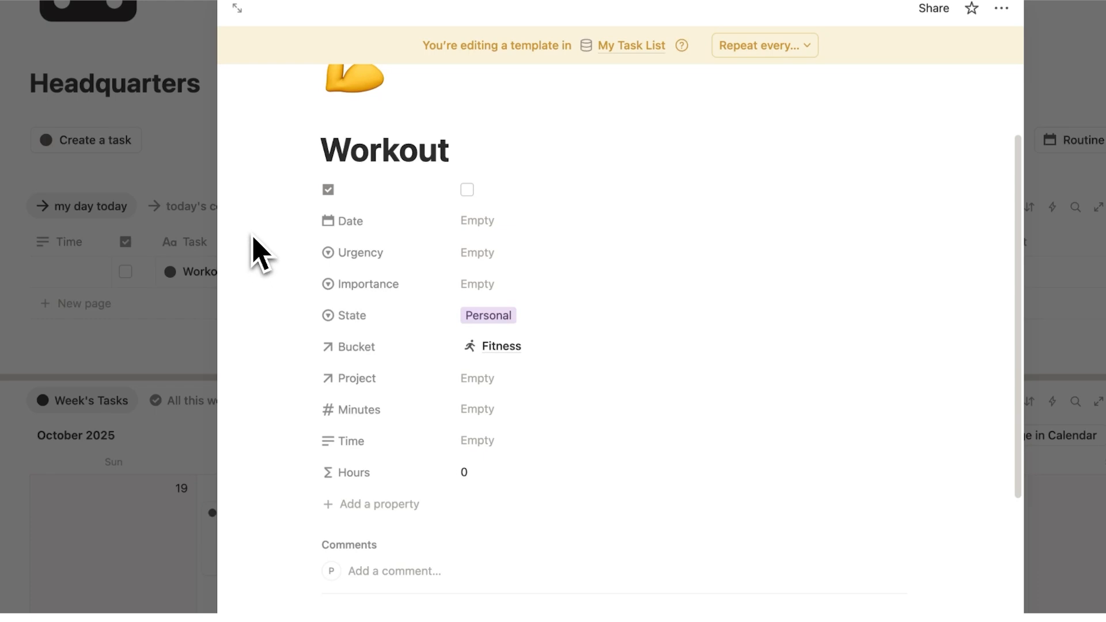
- Insert an inline database into the template, typing 'workout tr' as its name
scroll("down", 3)
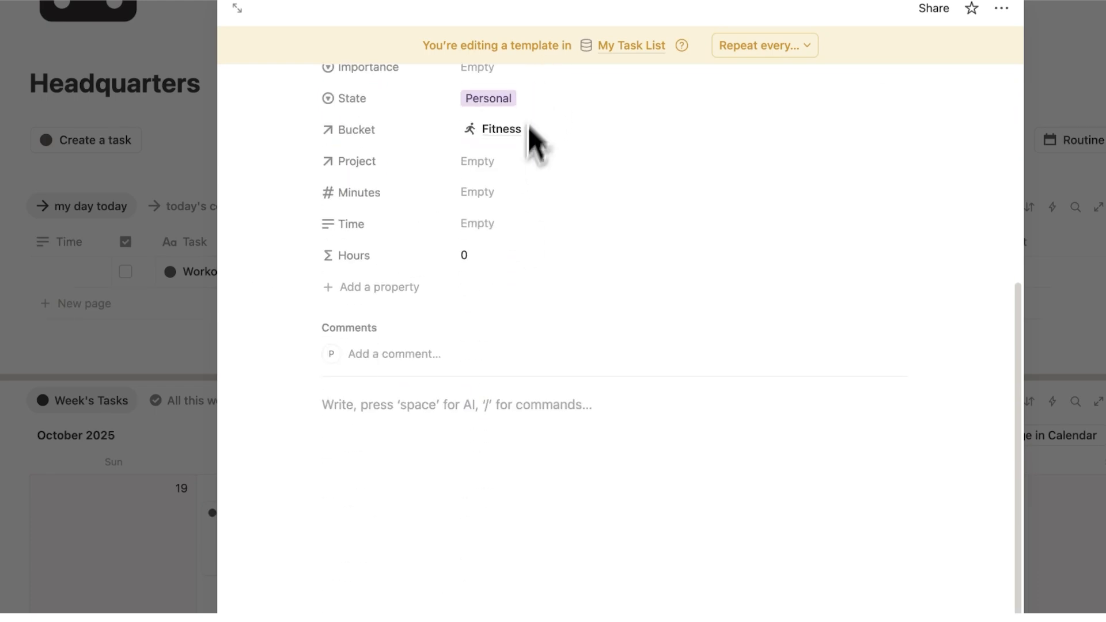
type("/database")
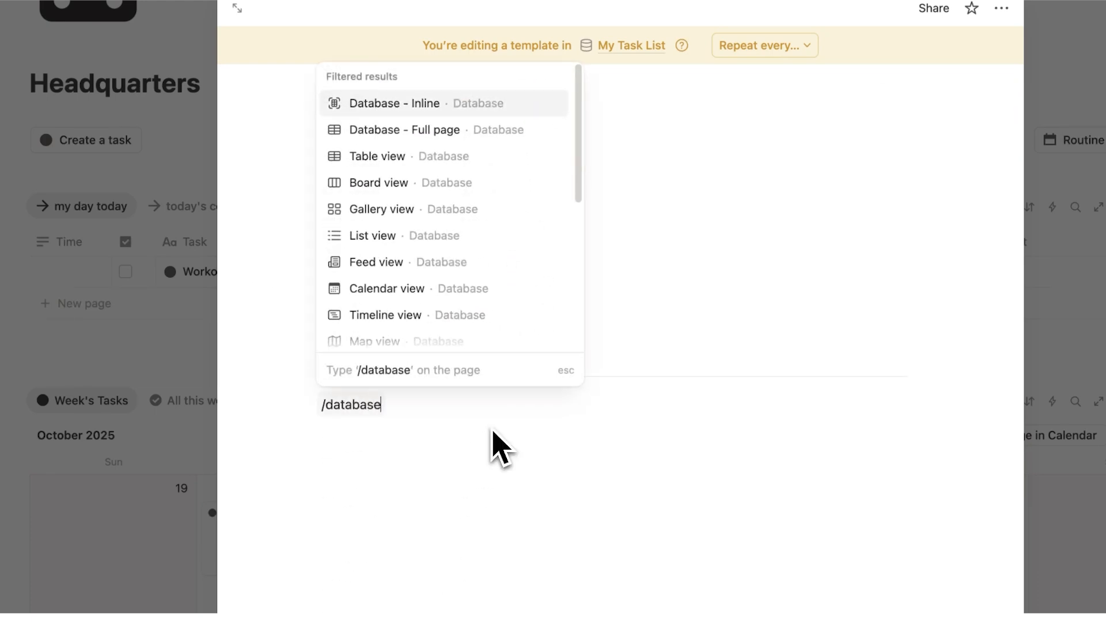
left_click(394, 103)
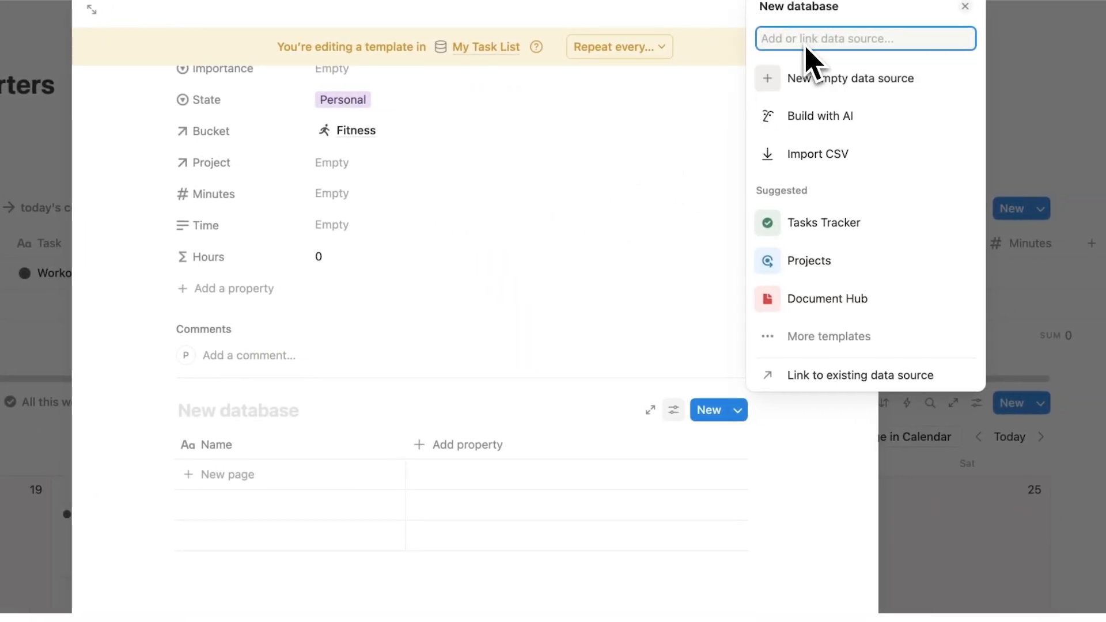
type("workout tr")
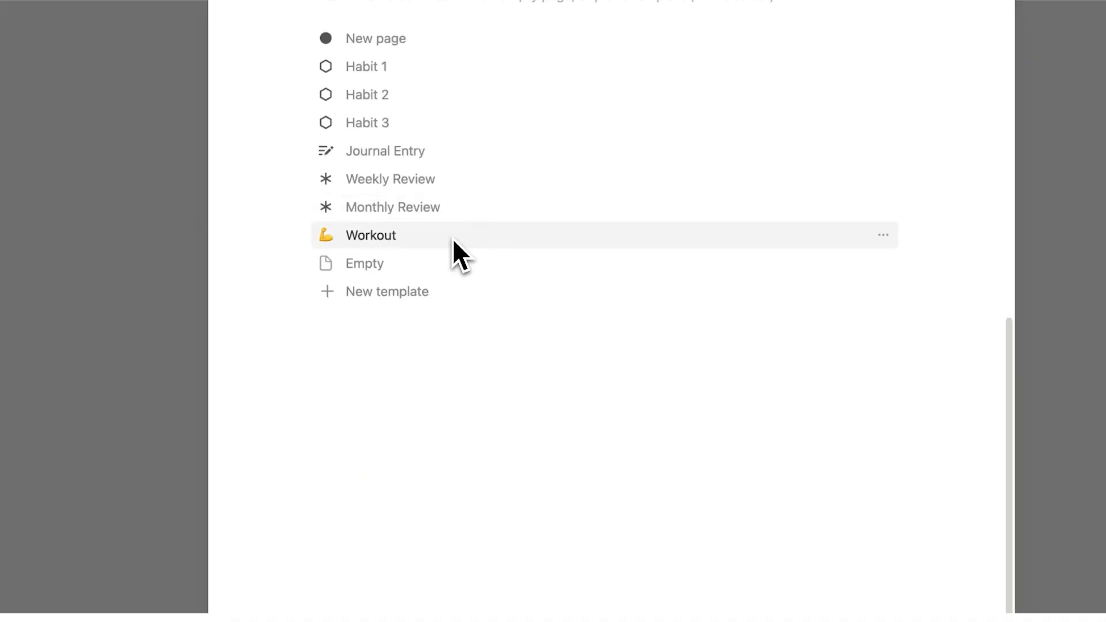
- Apply the Workout template and log Bicep Curls at weight 100 in the tracker
left_click(370, 235)
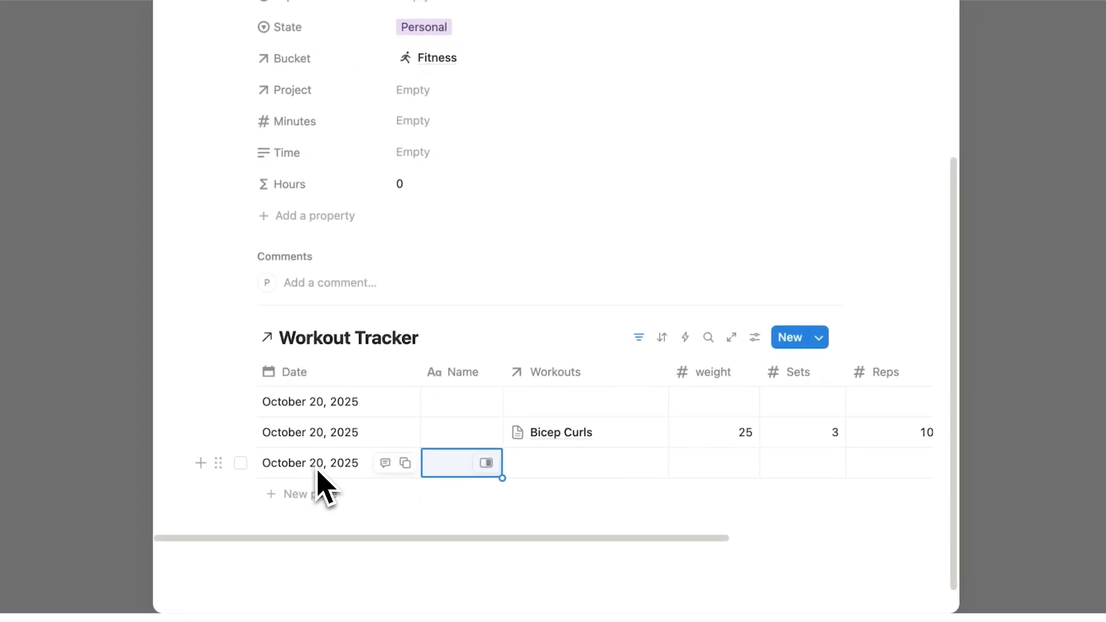
left_click(462, 463)
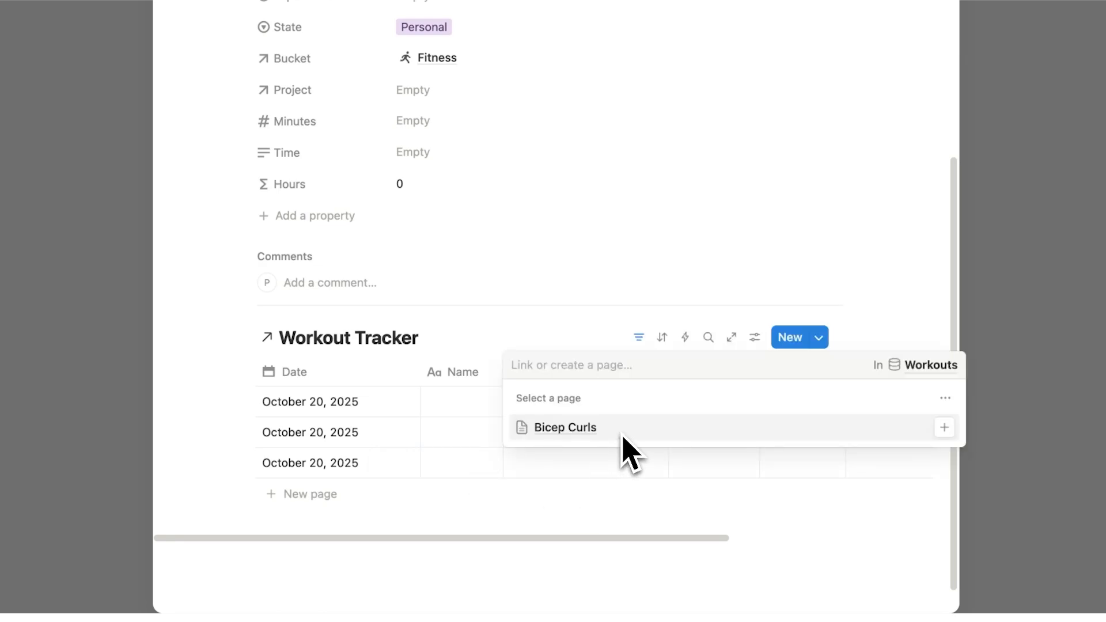
left_click(565, 427)
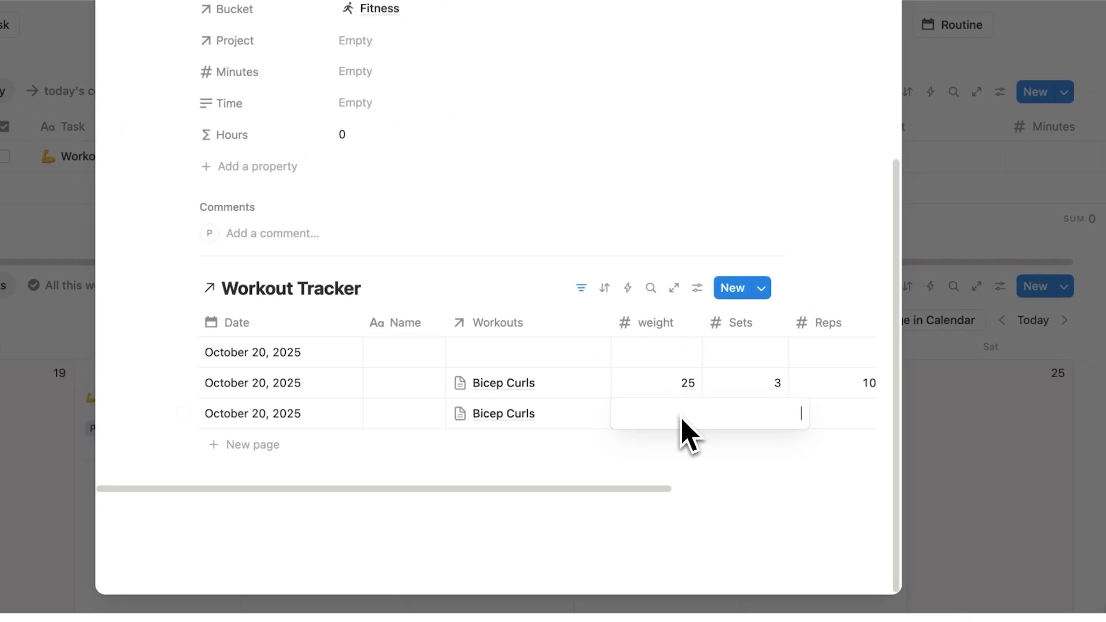
type("100")
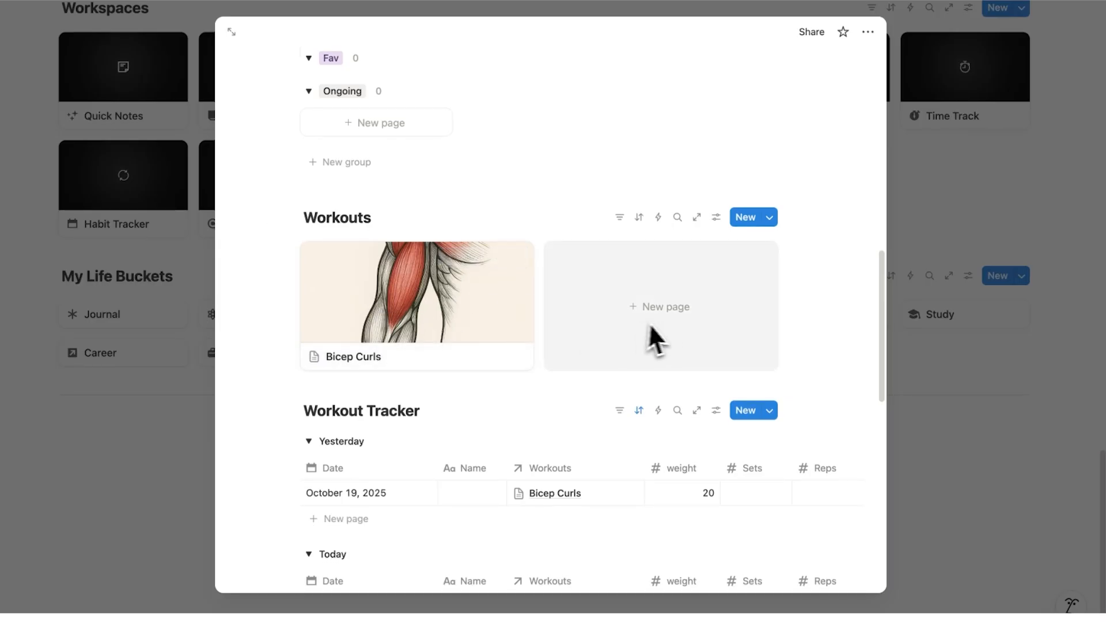
scroll("down", 3)
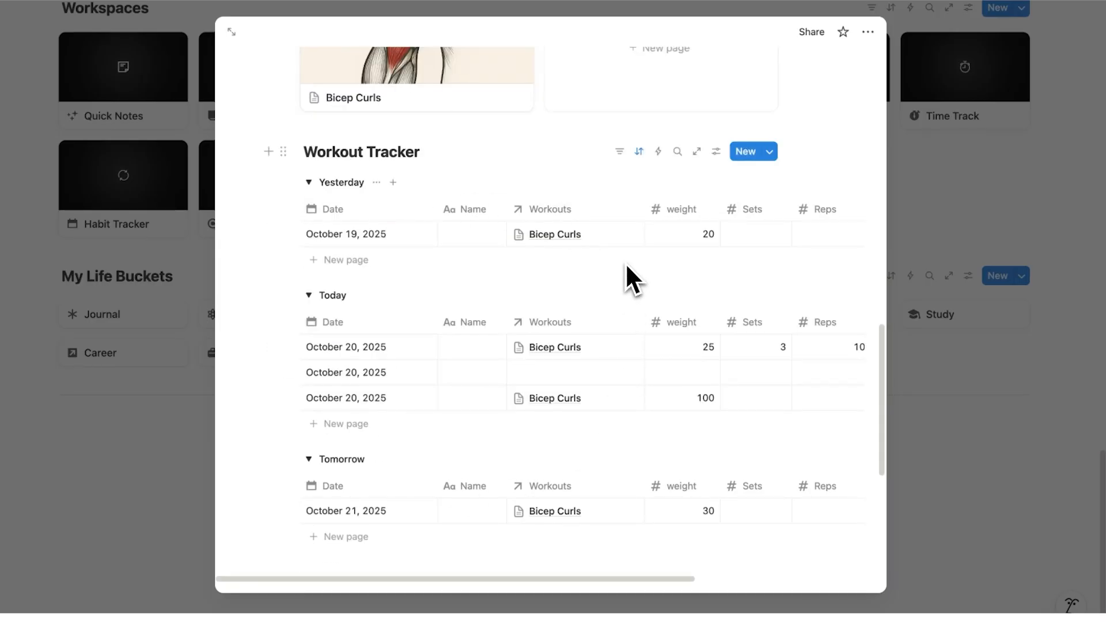